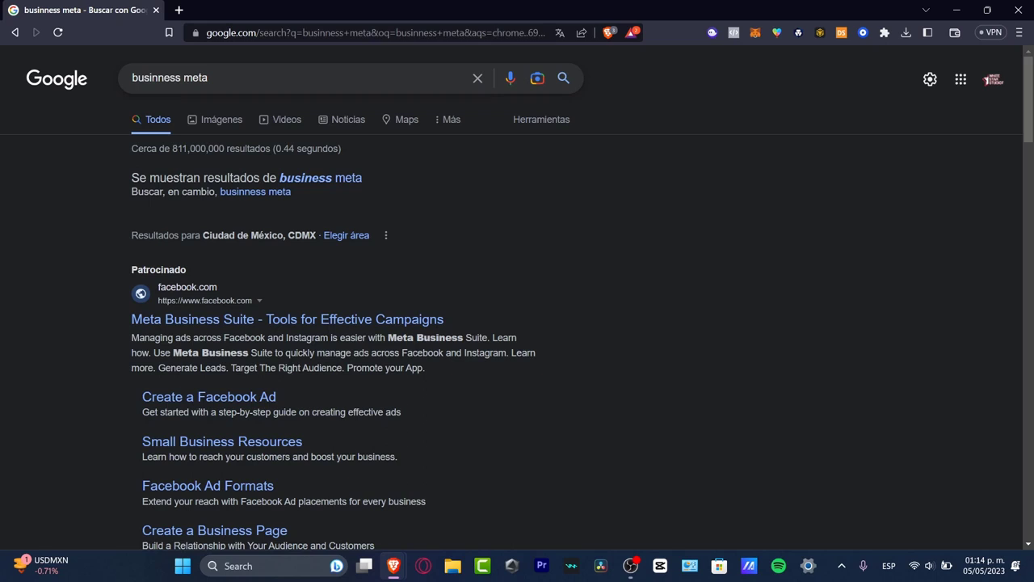
mouse_move(287, 320)
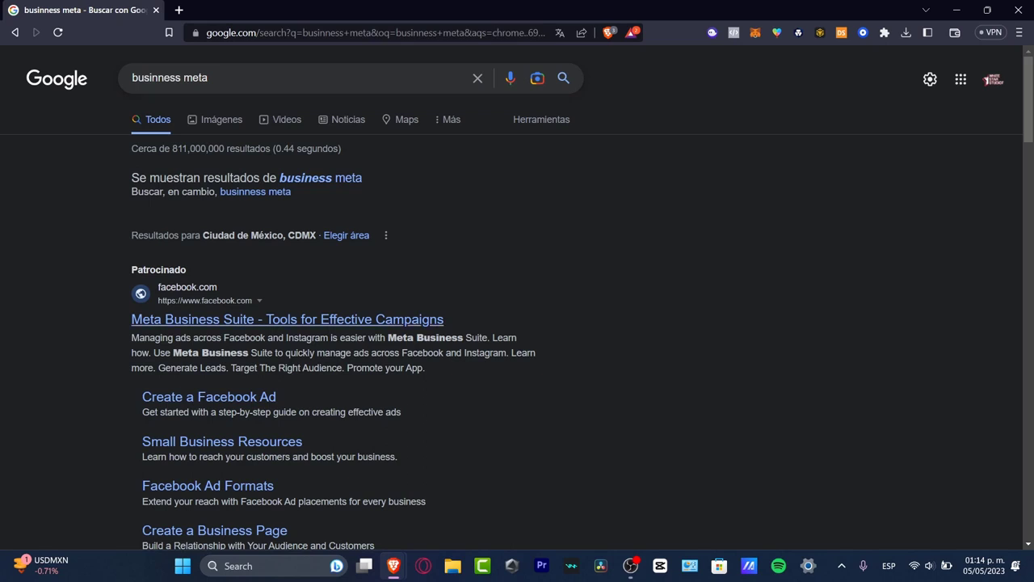
Open the sponsored 'Meta Business Suite - Tools for Effective Campaigns' Google result
click(287, 319)
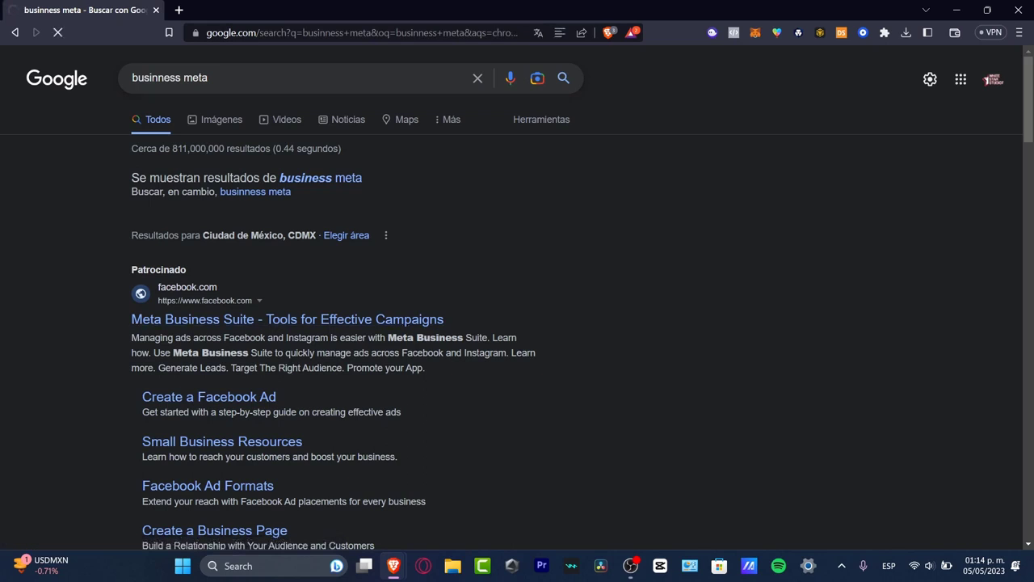
click(287, 319)
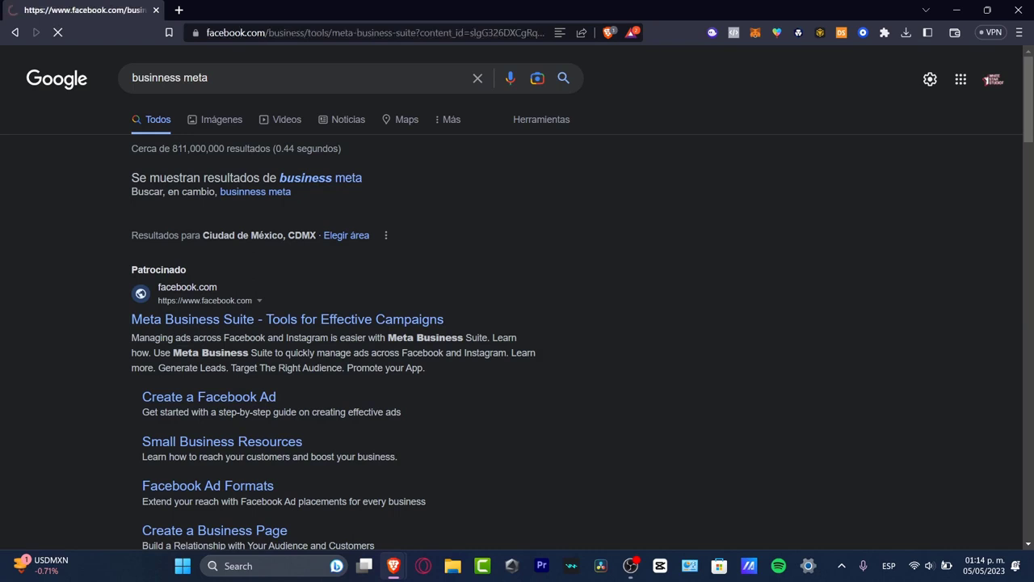
Scroll the overview page down to 'Get Started with Meta Business Suite today'
click(287, 319)
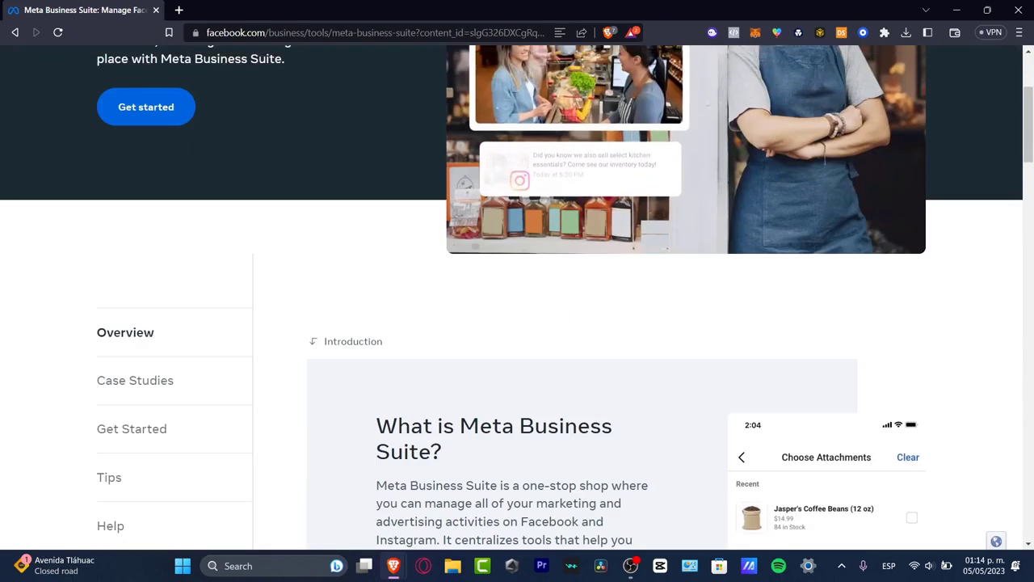
scroll(down, 3)
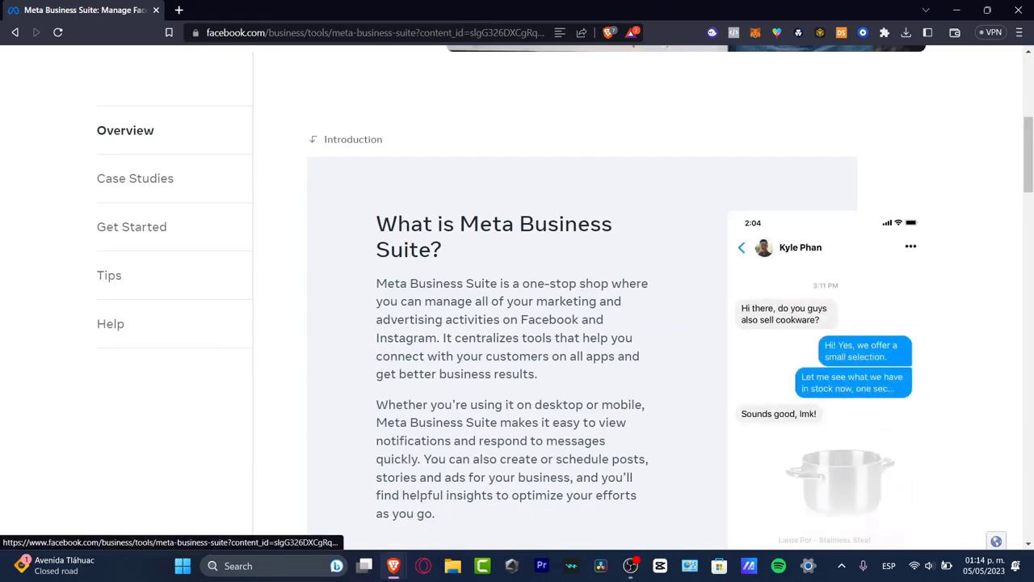
scroll(down, 3)
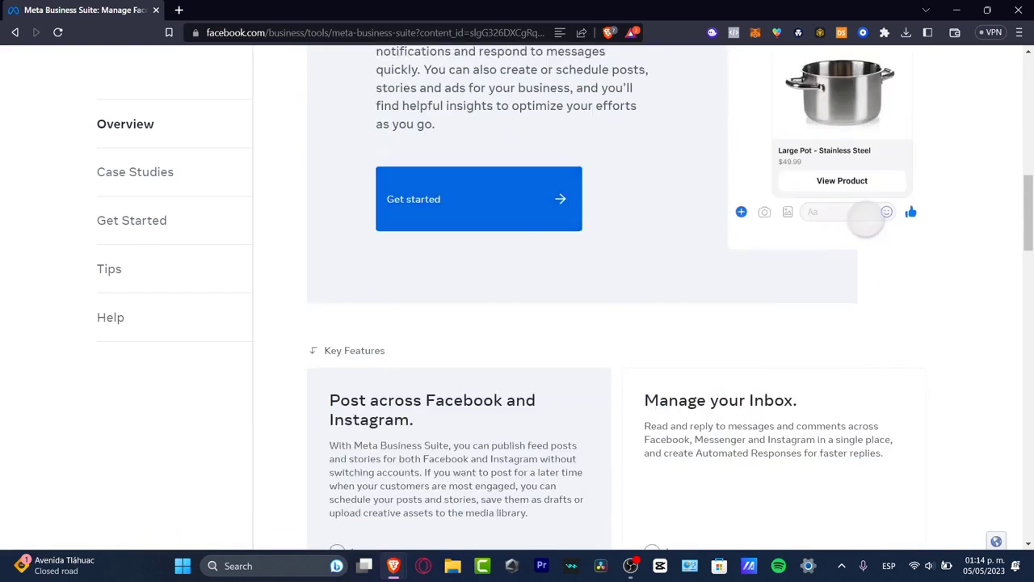
scroll(down, 3)
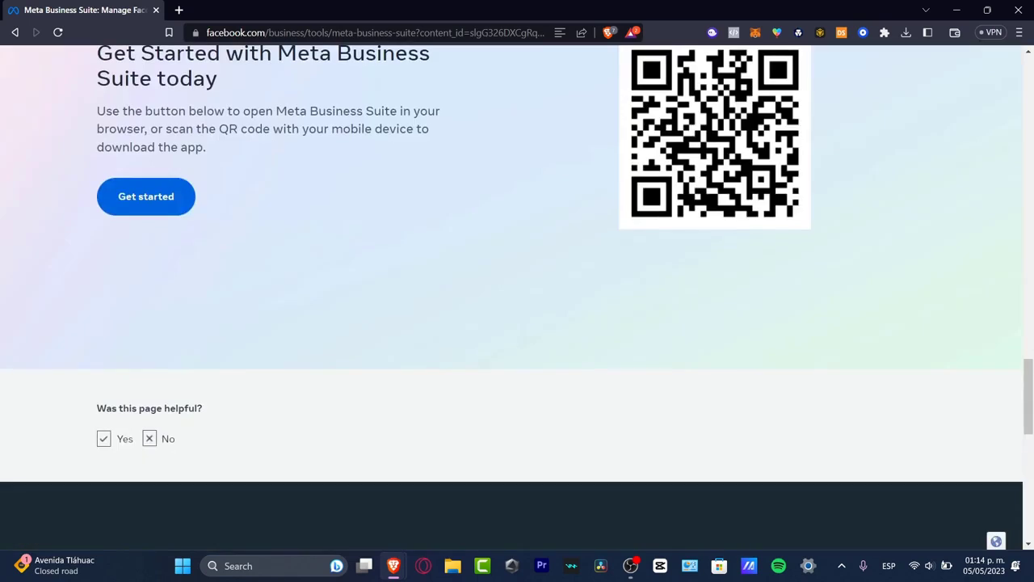
Launch Business Suite on the Canva Geeks home and review its account dropdown
click(146, 196)
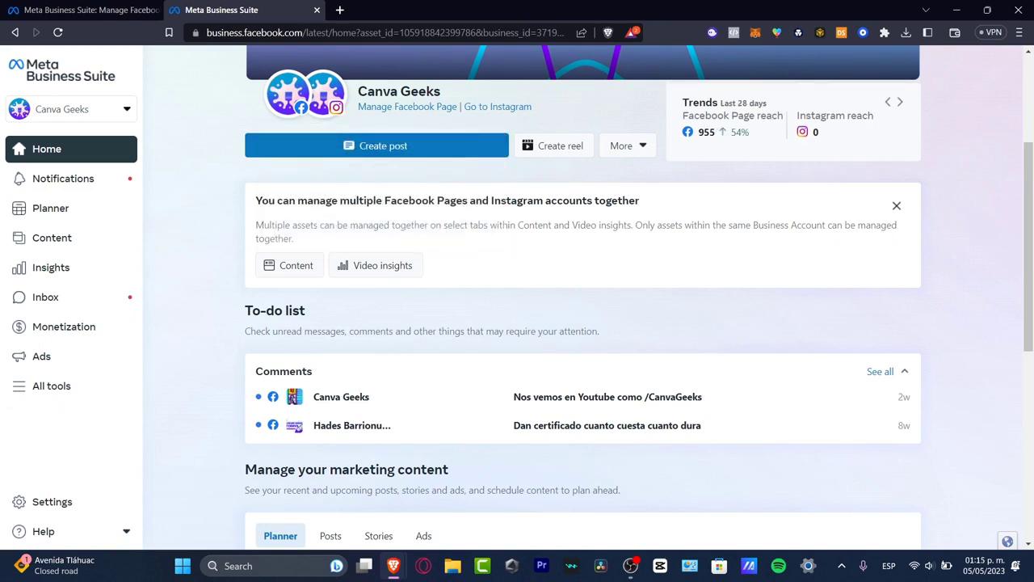
click(69, 109)
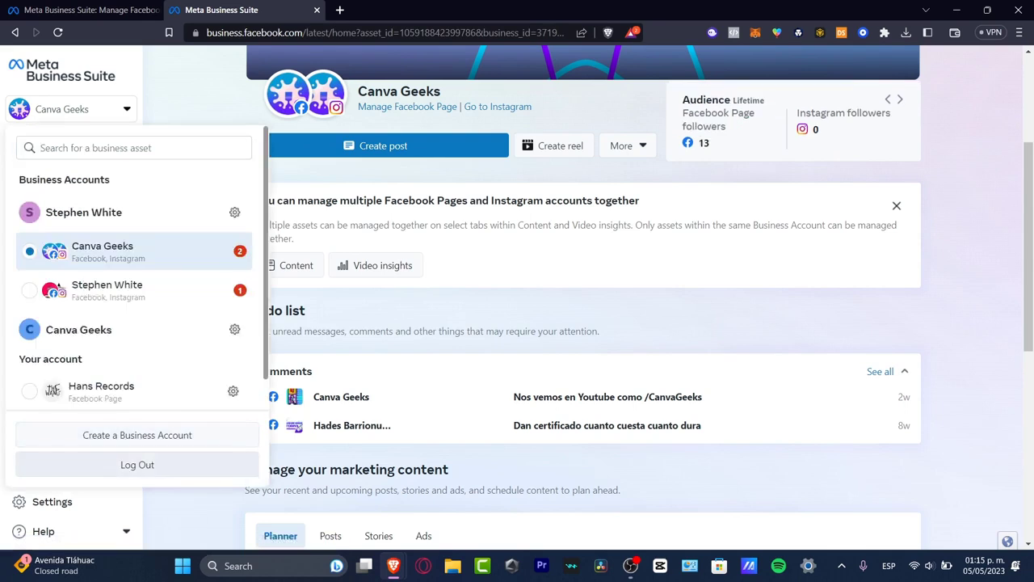
click(137, 435)
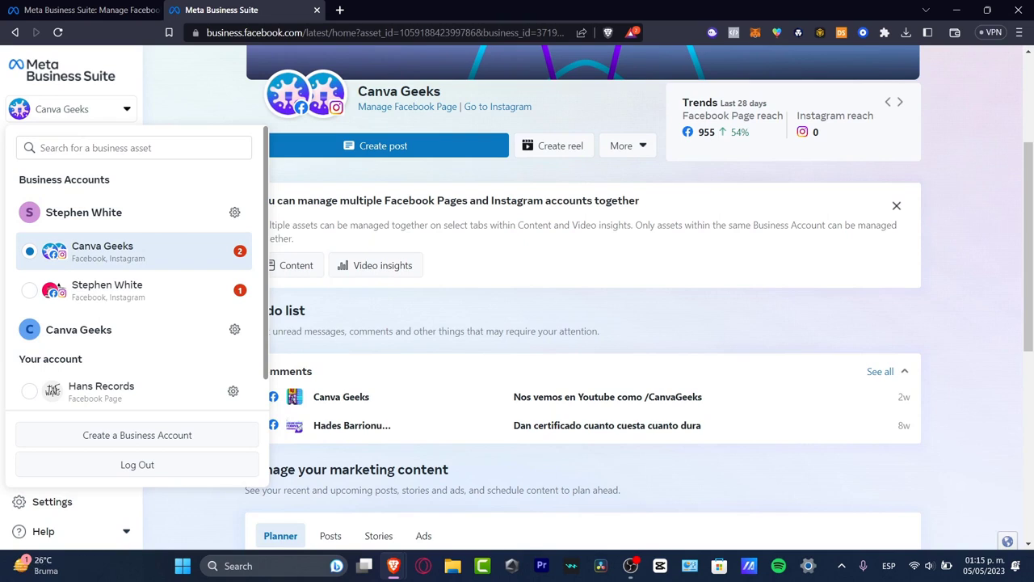
click(72, 109)
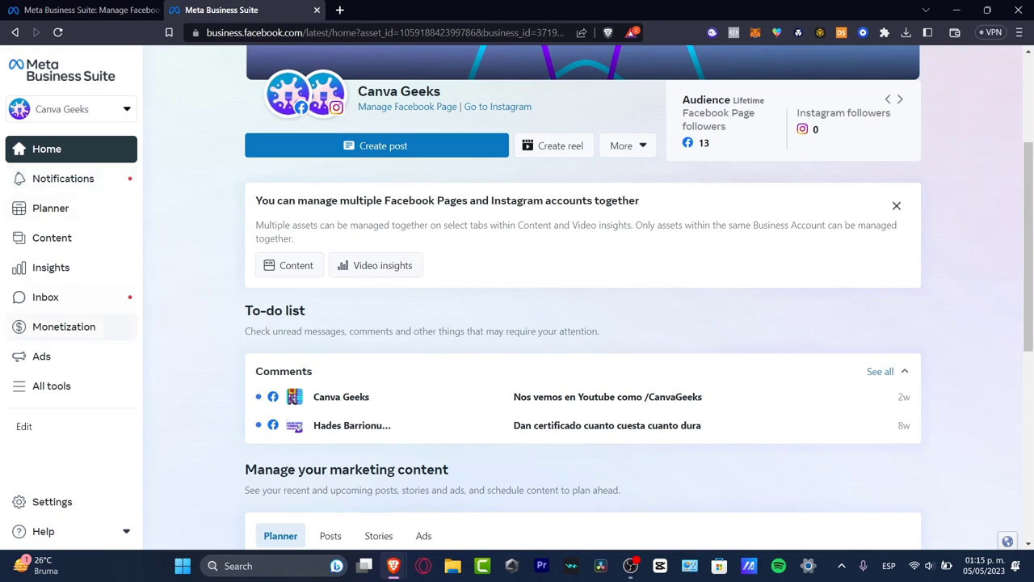
Add Business Feed, Sound Collection, Account Quality, Media Library, Commerce; remove Inbox; save
click(24, 426)
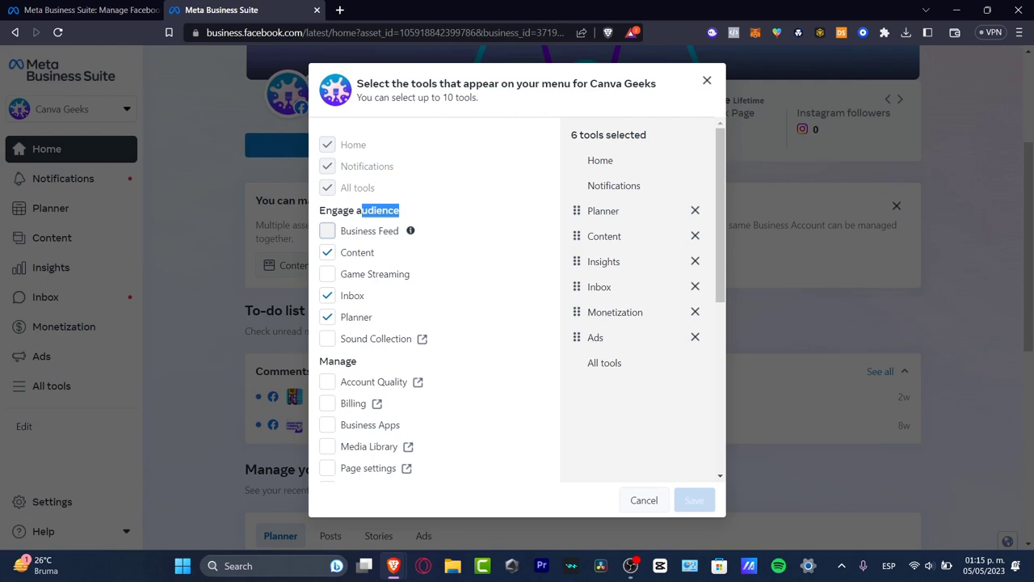
click(328, 230)
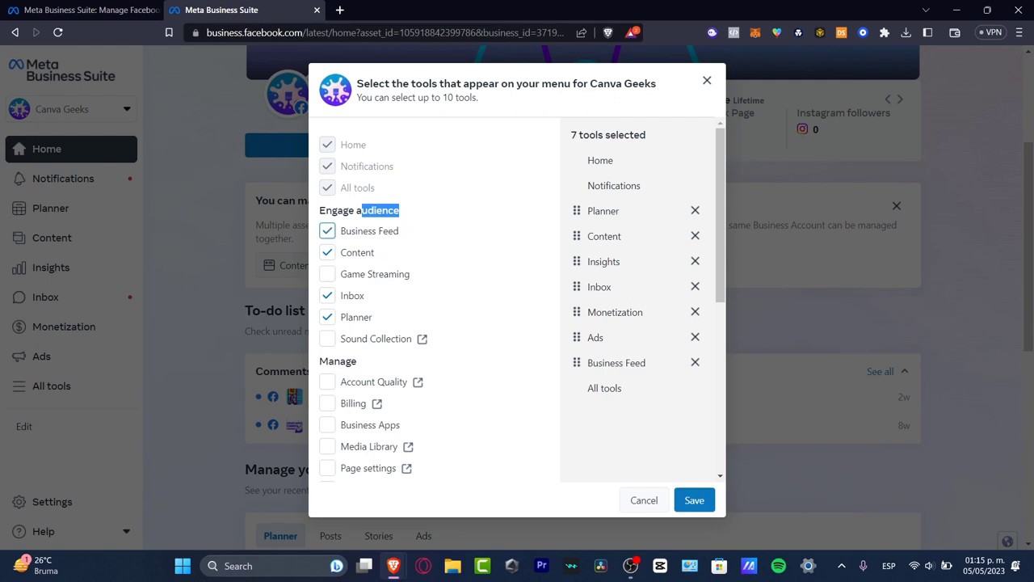
click(327, 338)
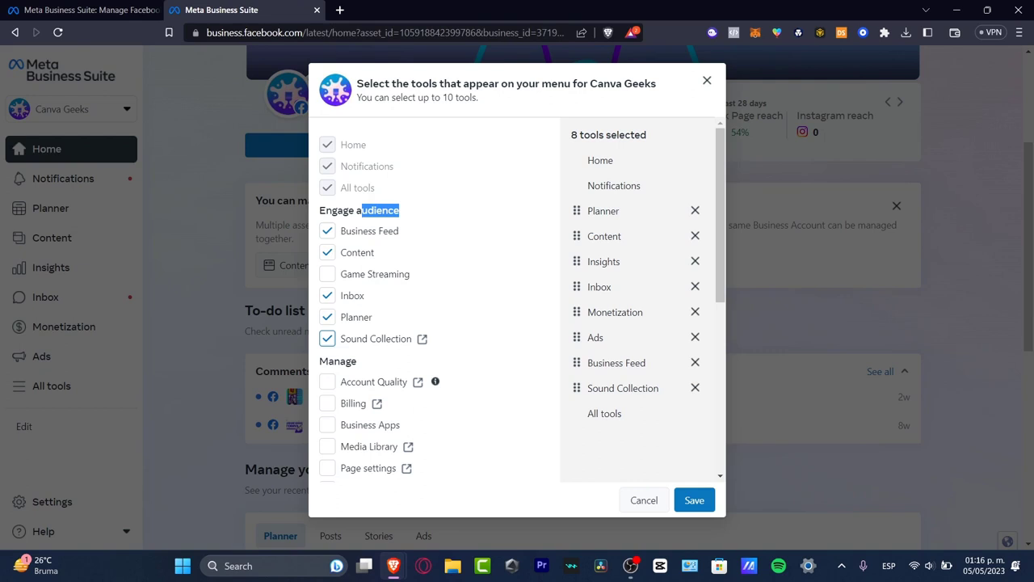
click(327, 381)
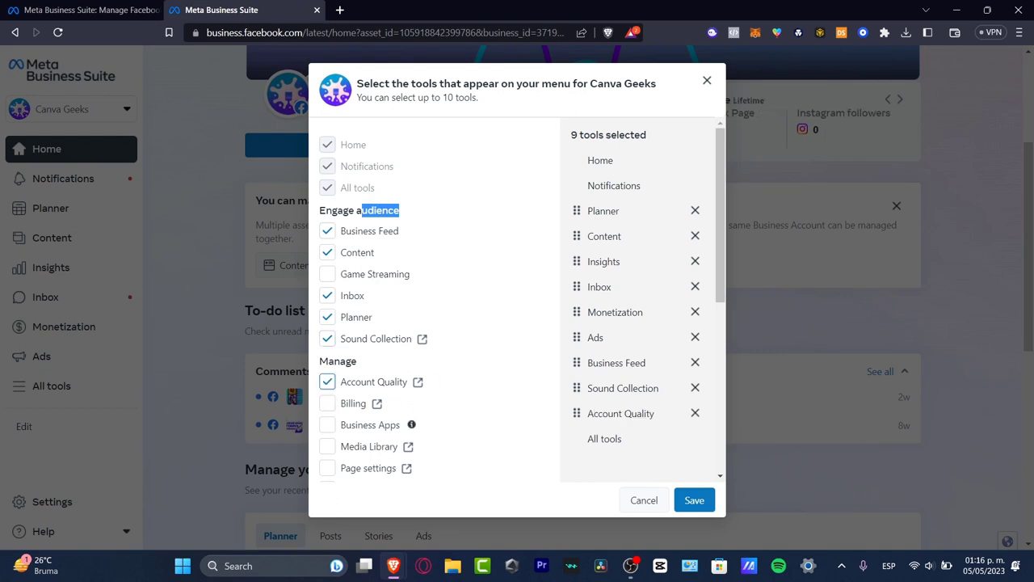
click(327, 446)
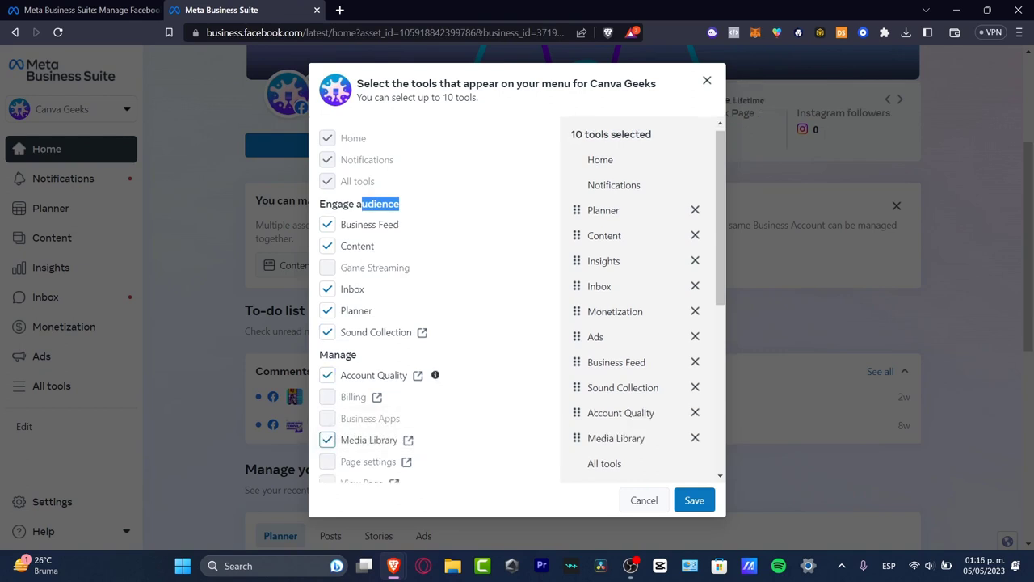
scroll(down, 3)
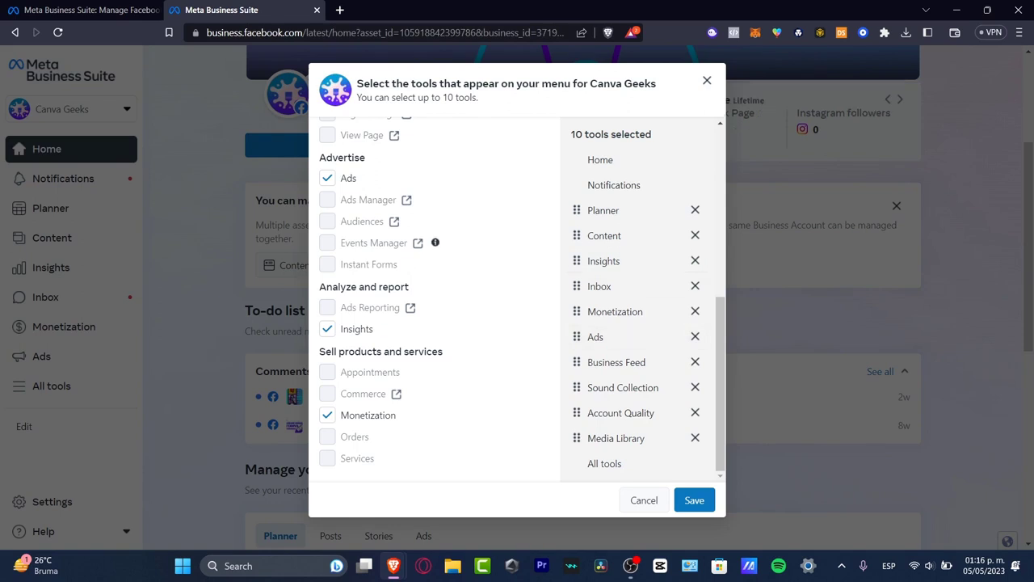
mouse_move(615, 311)
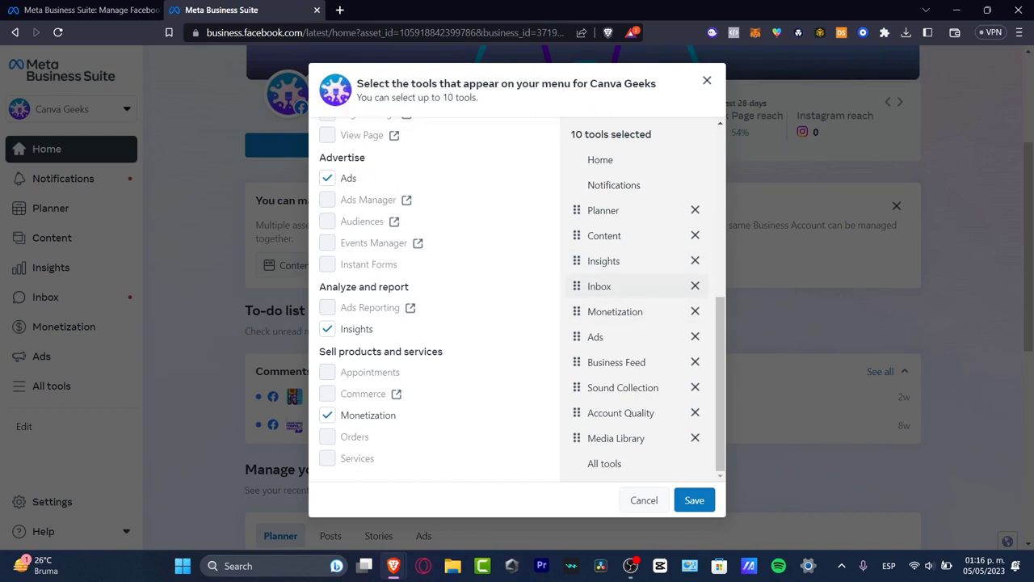
click(695, 286)
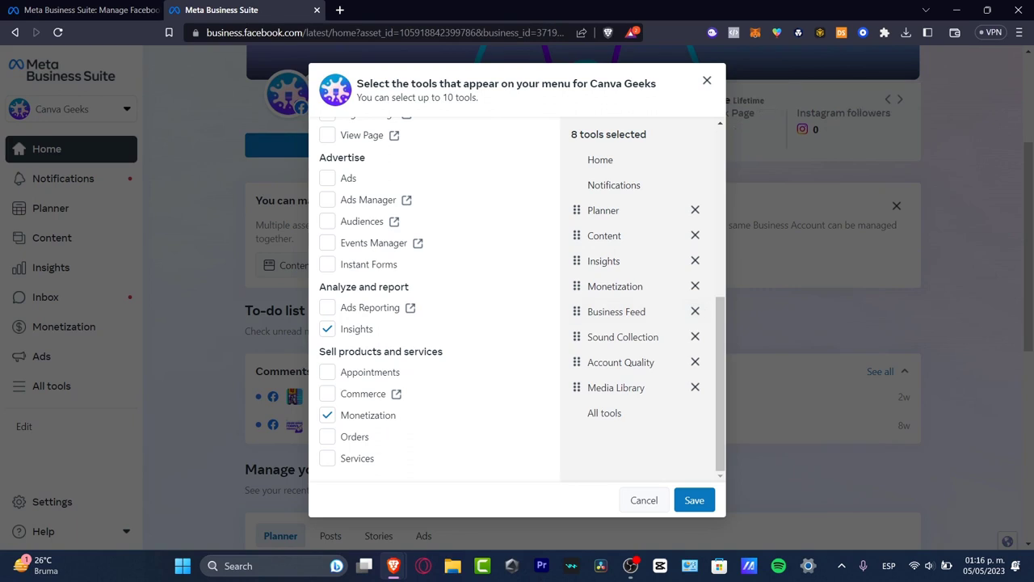
click(327, 394)
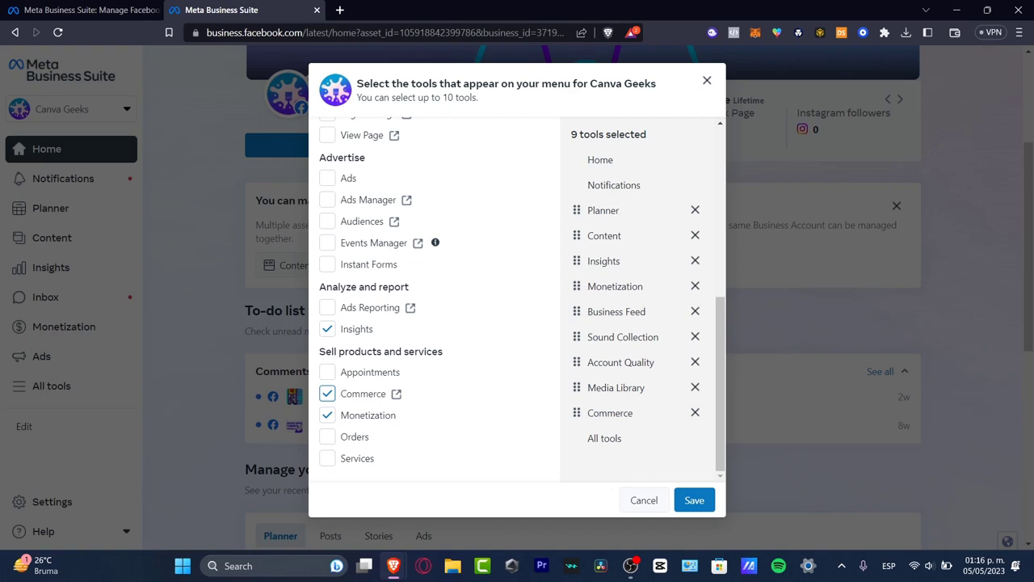
click(327, 242)
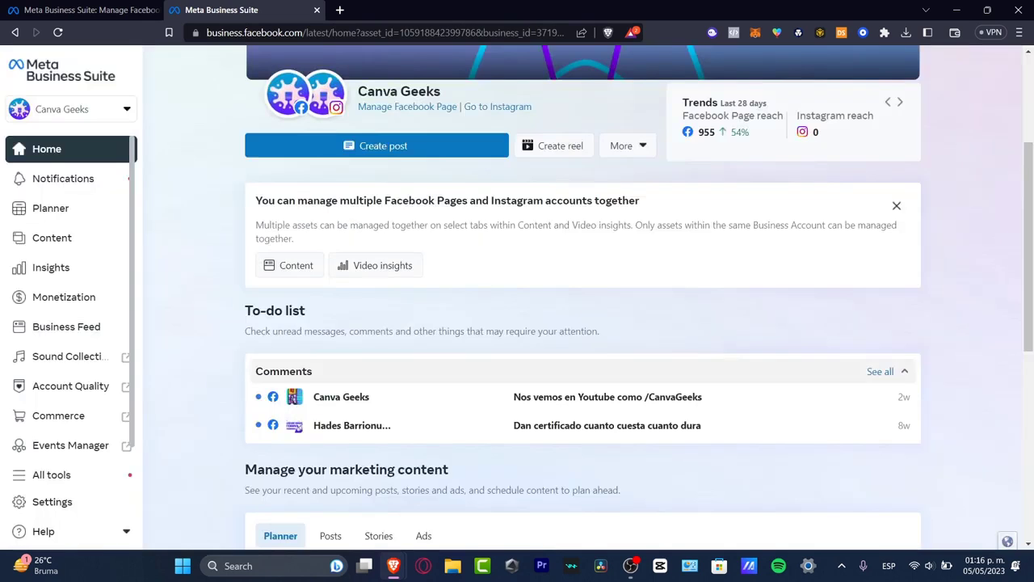
Show the All tools panel with every tool category and description
click(900, 101)
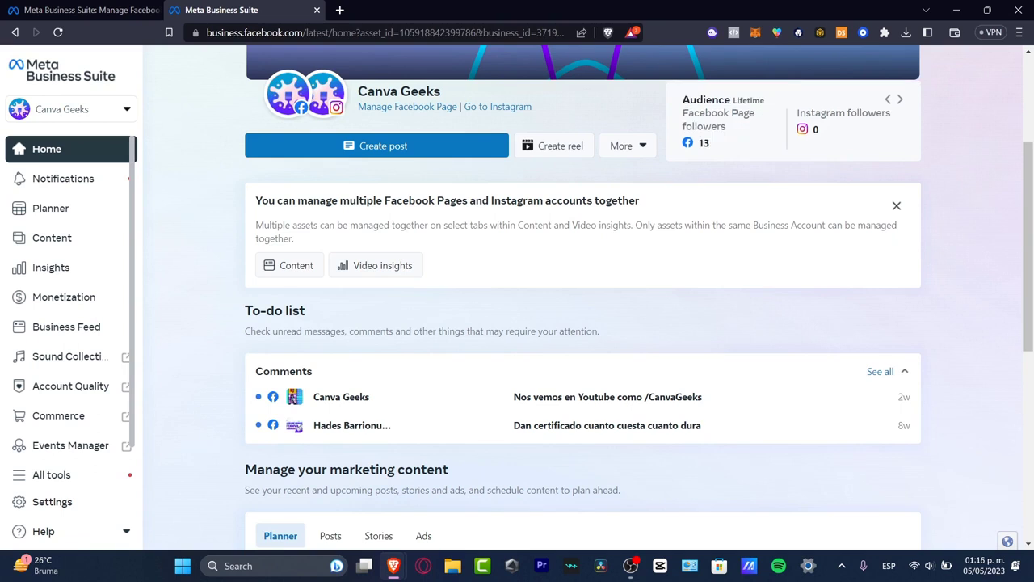
mouse_move(52, 237)
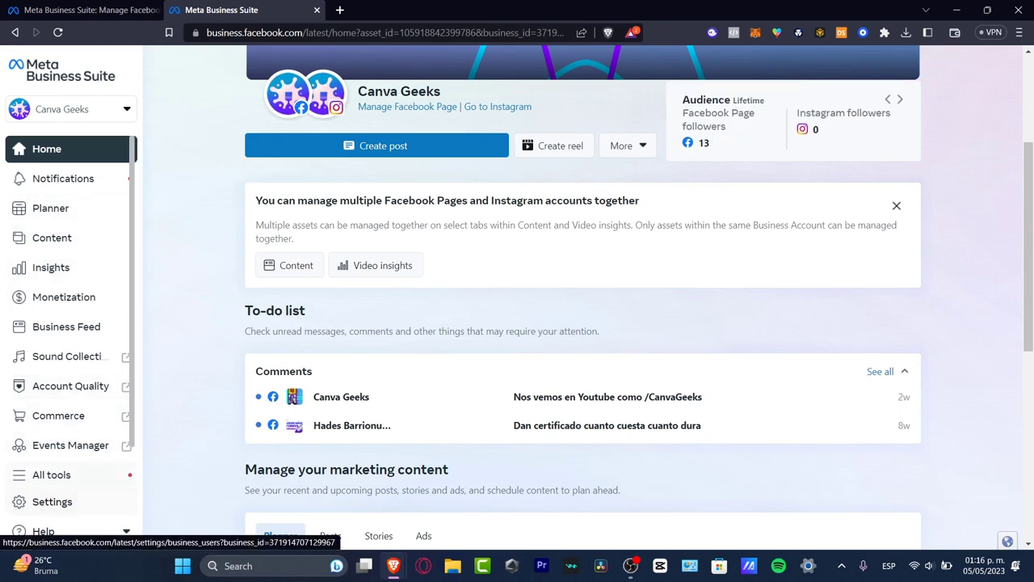
click(51, 474)
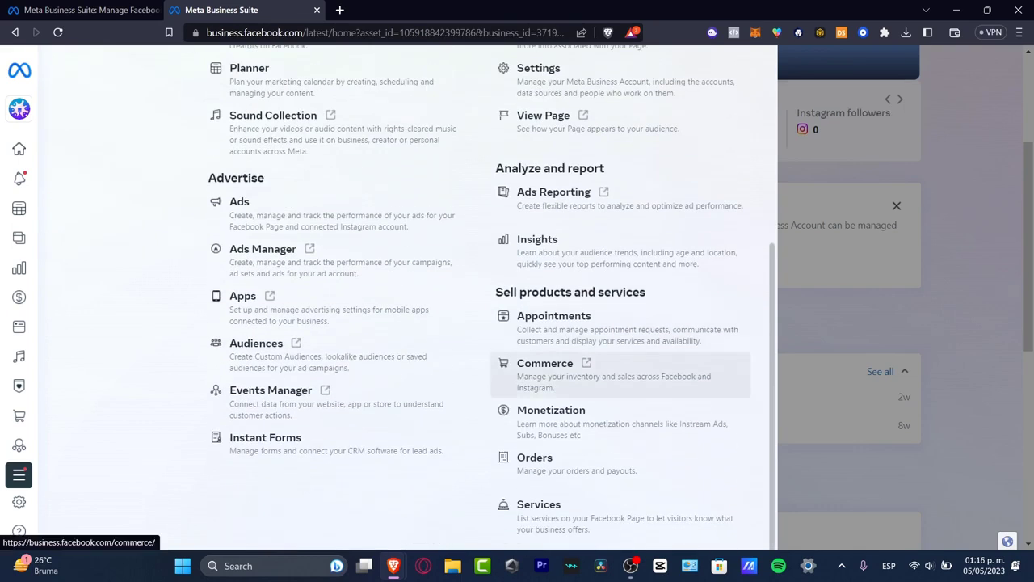
mouse_move(535, 463)
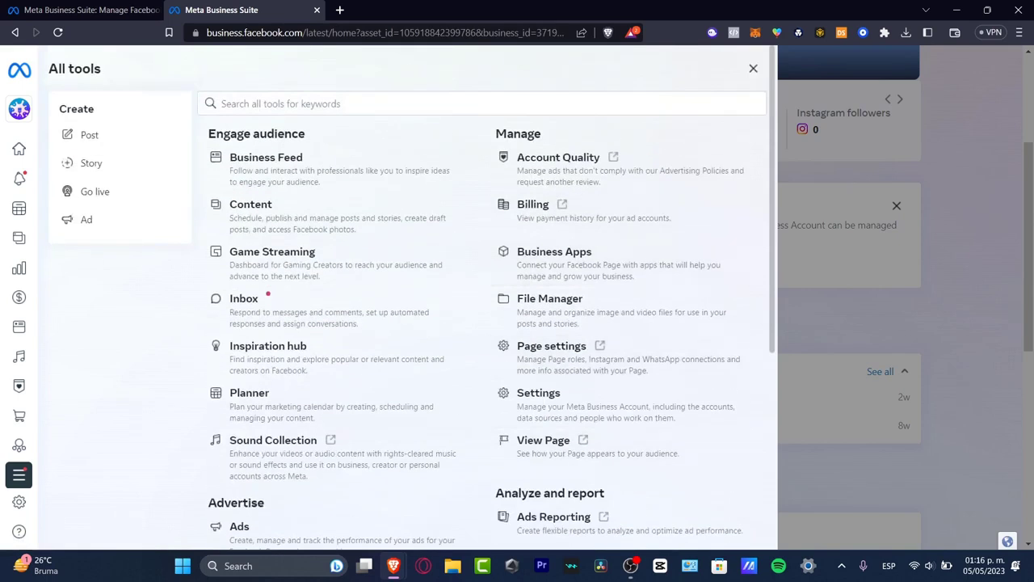
Open Account Quality and scroll the Page feedback section, showing no feedback yet
click(558, 157)
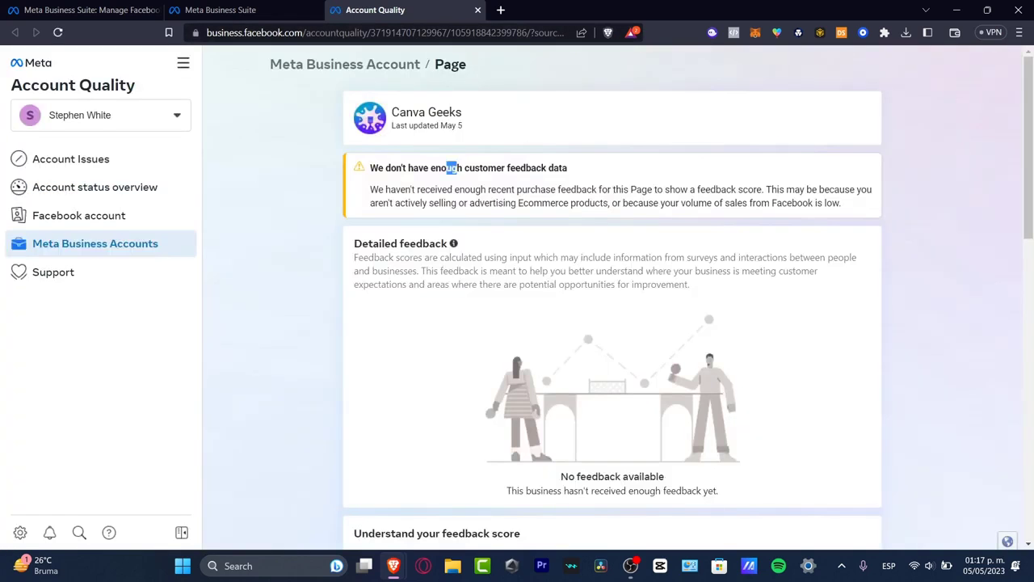
scroll(down, 3)
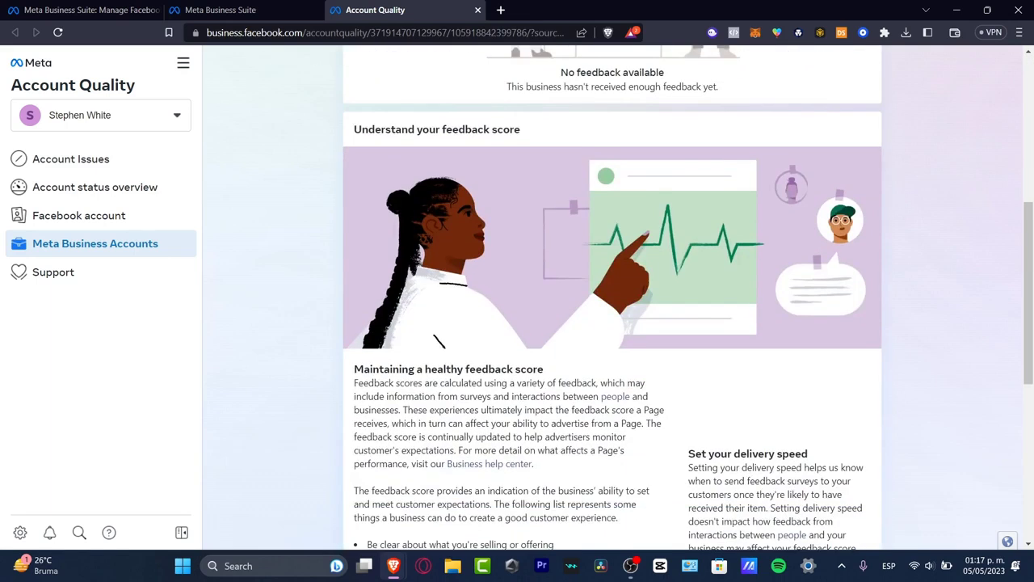
scroll(down, 3)
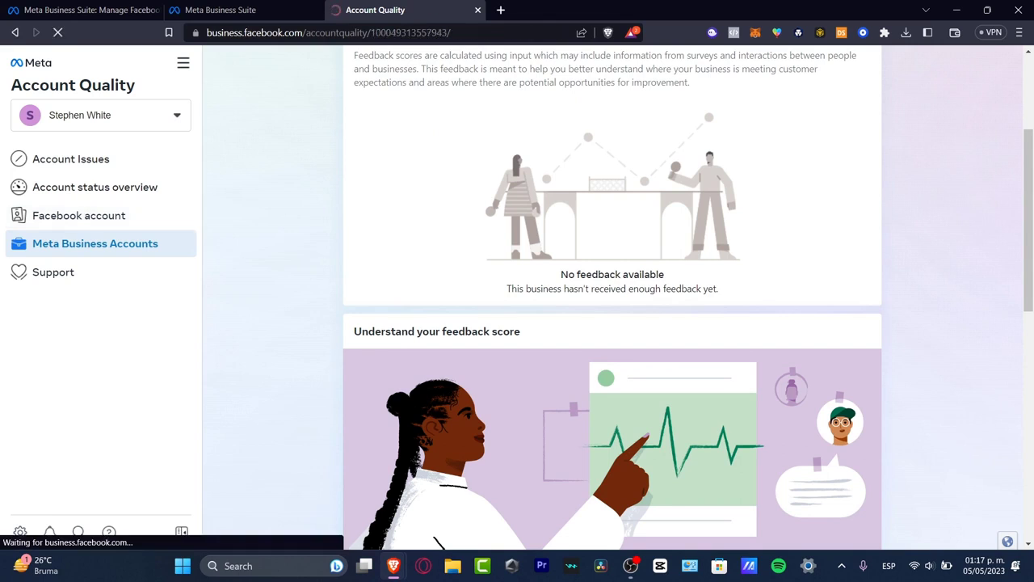
Review the personal Facebook account's status and assets in Account Quality
click(78, 215)
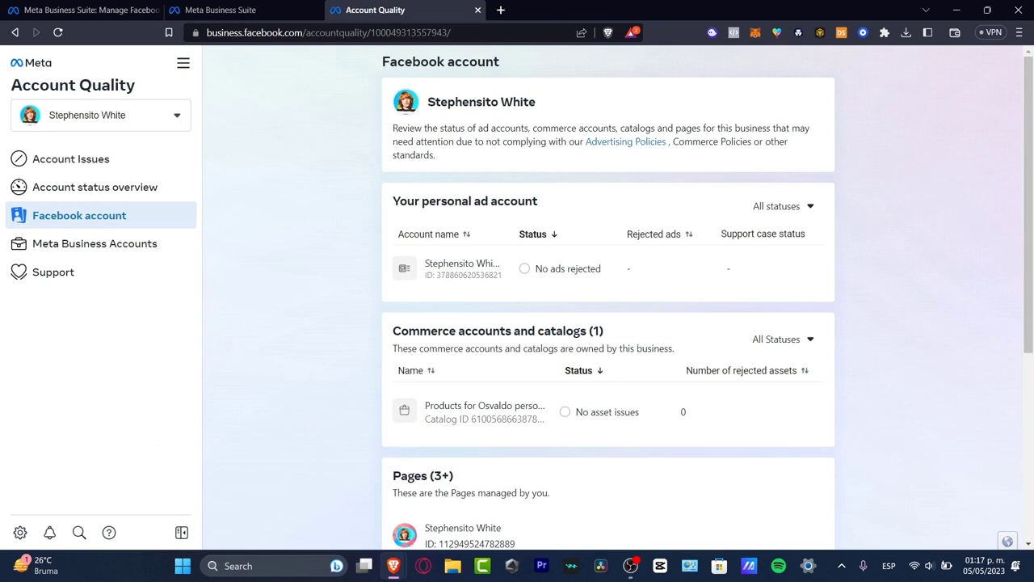
double_click(492, 201)
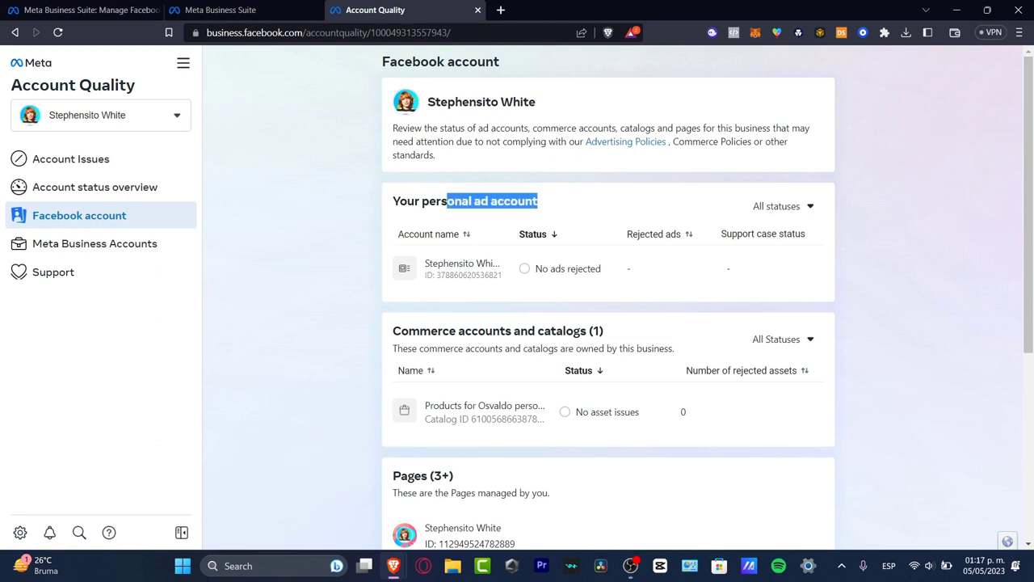
scroll(down, 3)
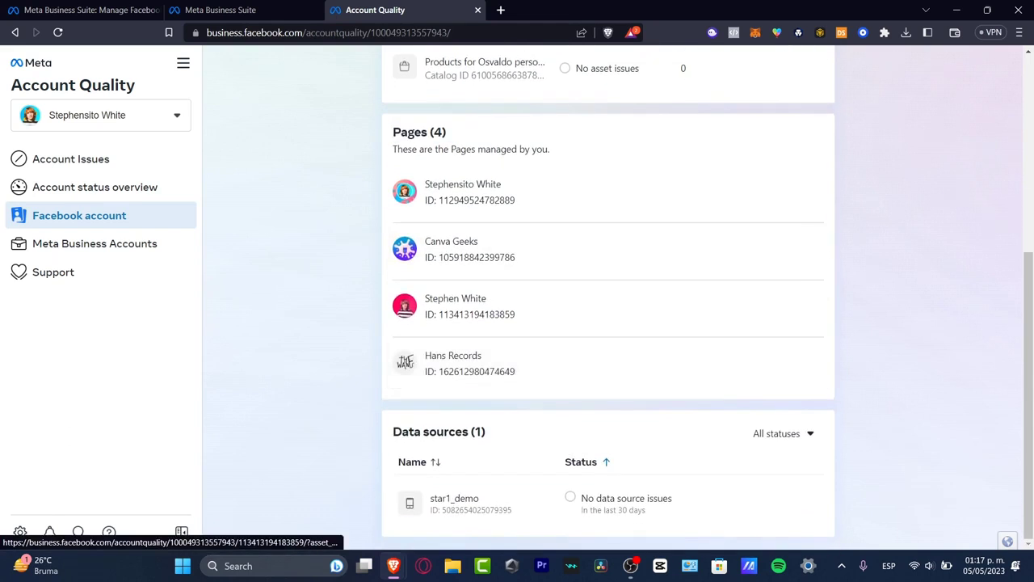
Switch the account selector to Canva Geeks and view its overview
click(101, 115)
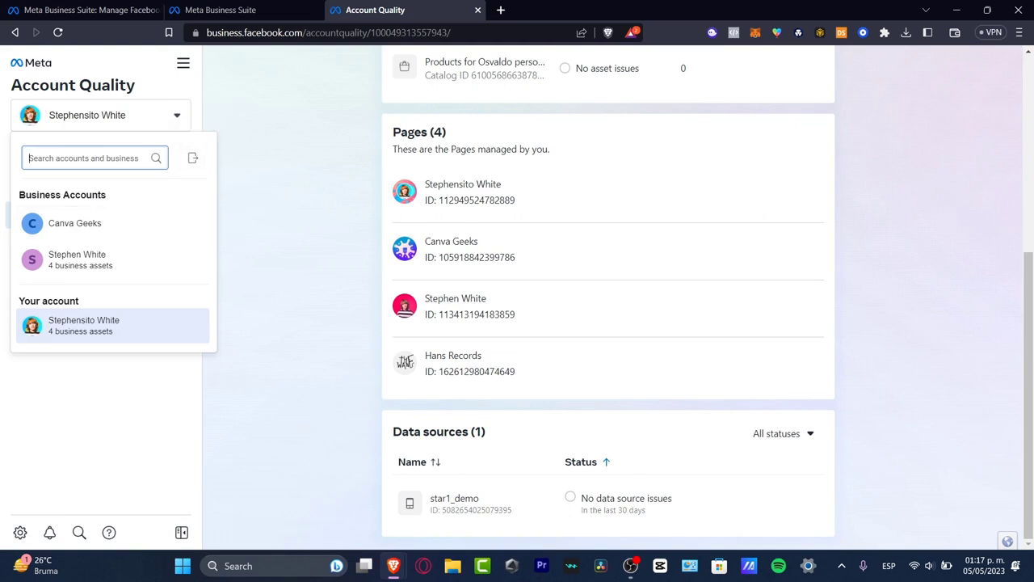
click(75, 223)
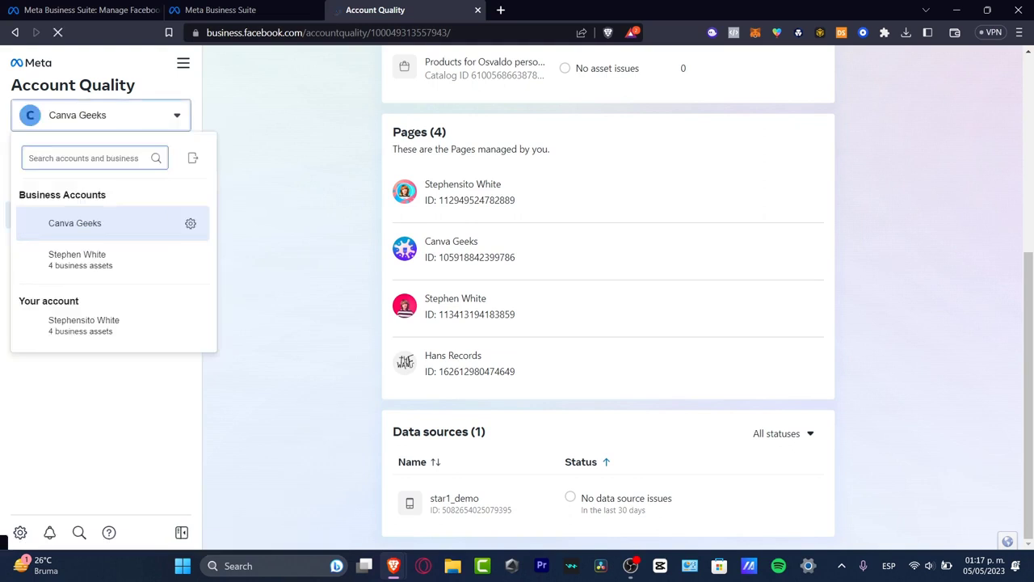
click(74, 223)
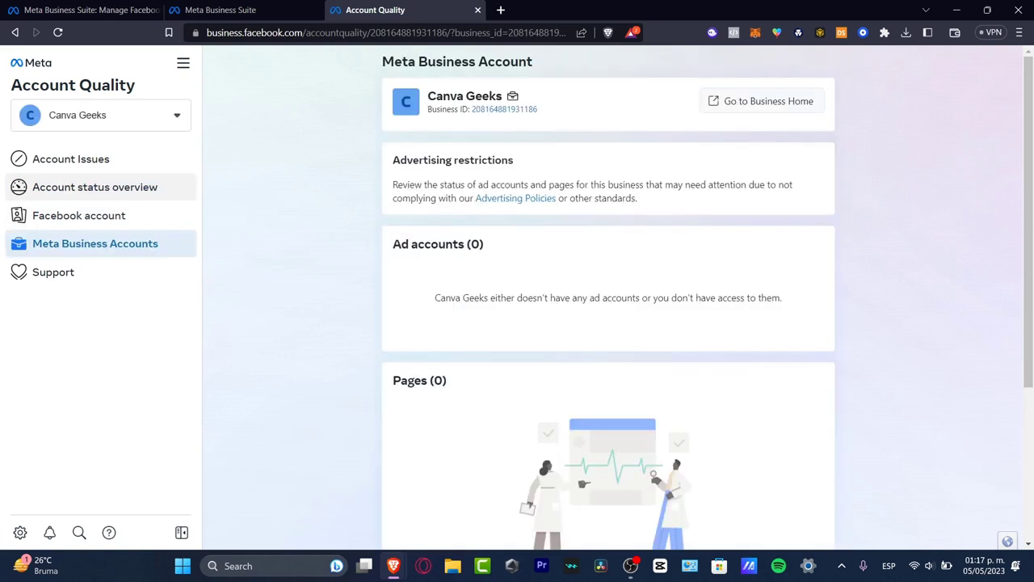
Open Canva Geeks Business Settings, go to Pages, and list the Add options
click(101, 115)
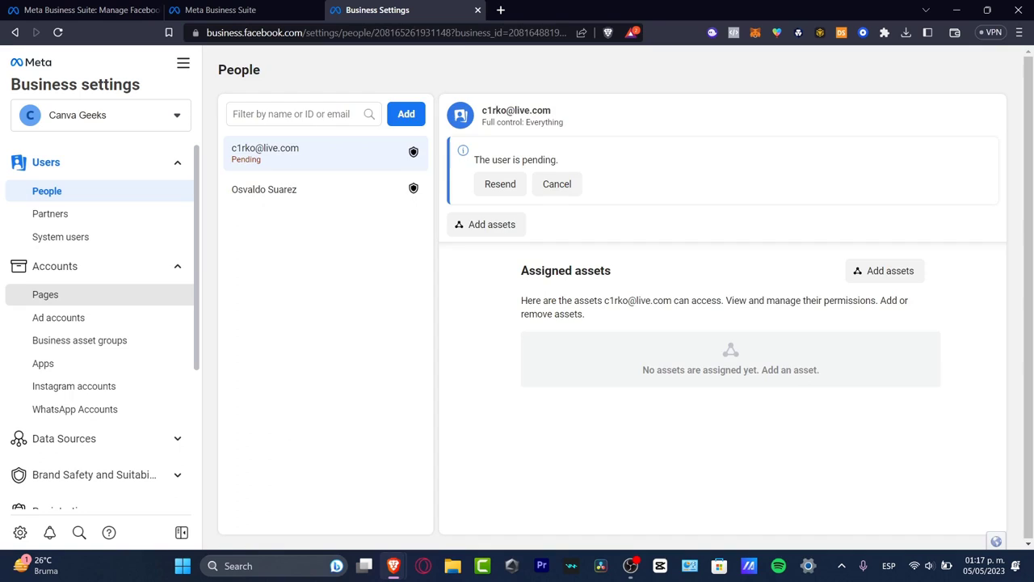
click(45, 295)
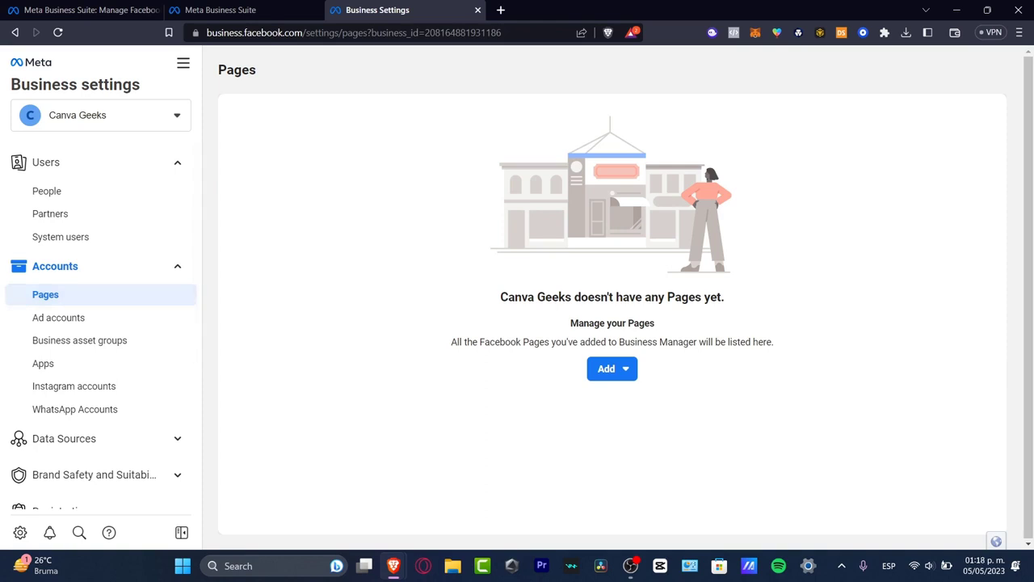
click(612, 369)
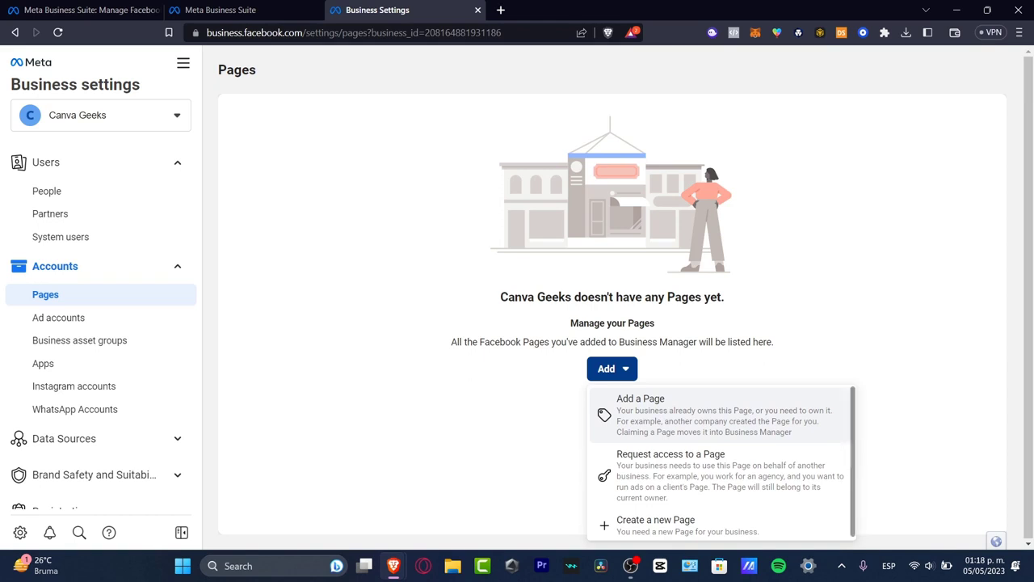
click(640, 398)
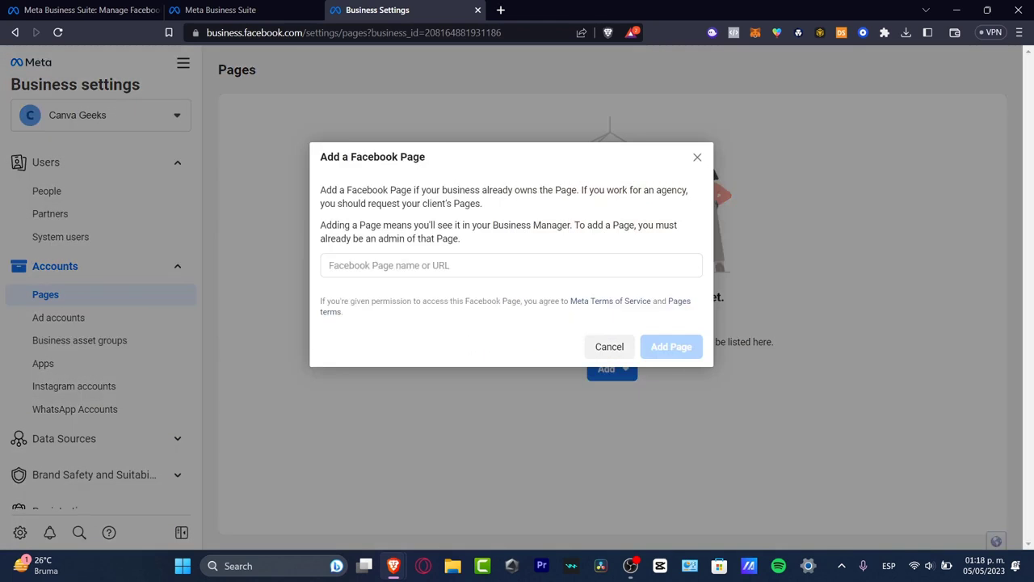
click(510, 265)
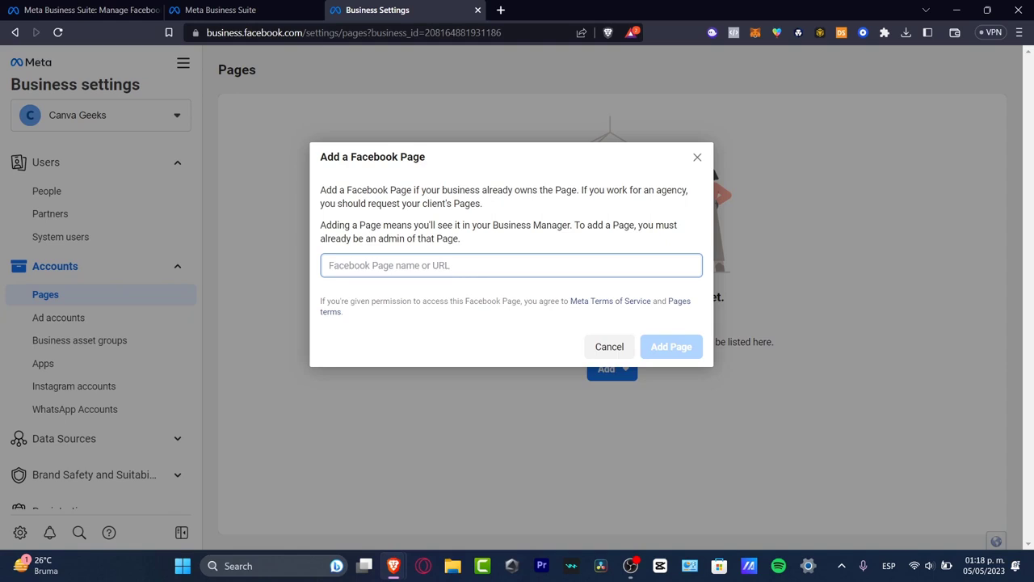
mouse_move(501, 10)
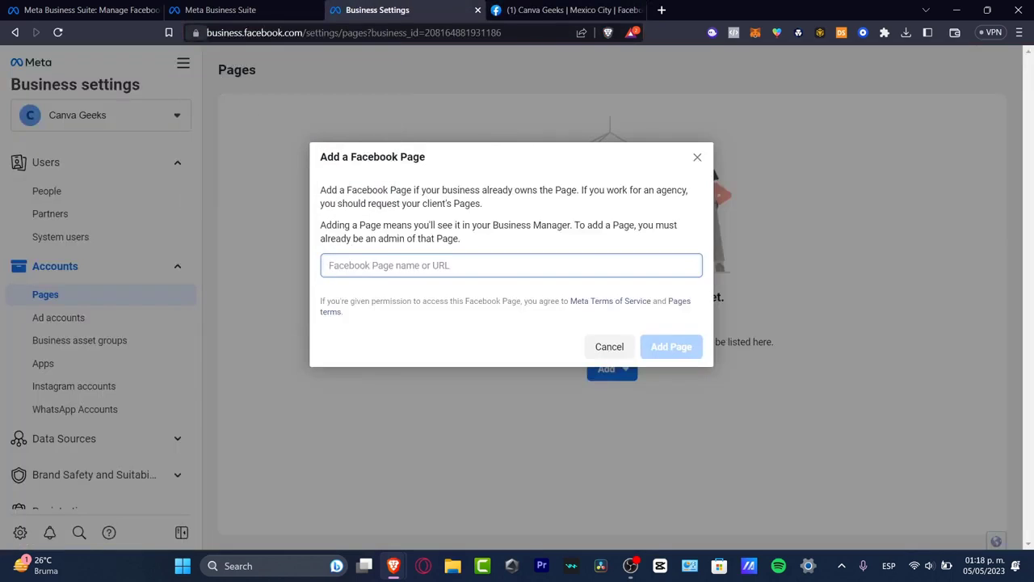
click(671, 346)
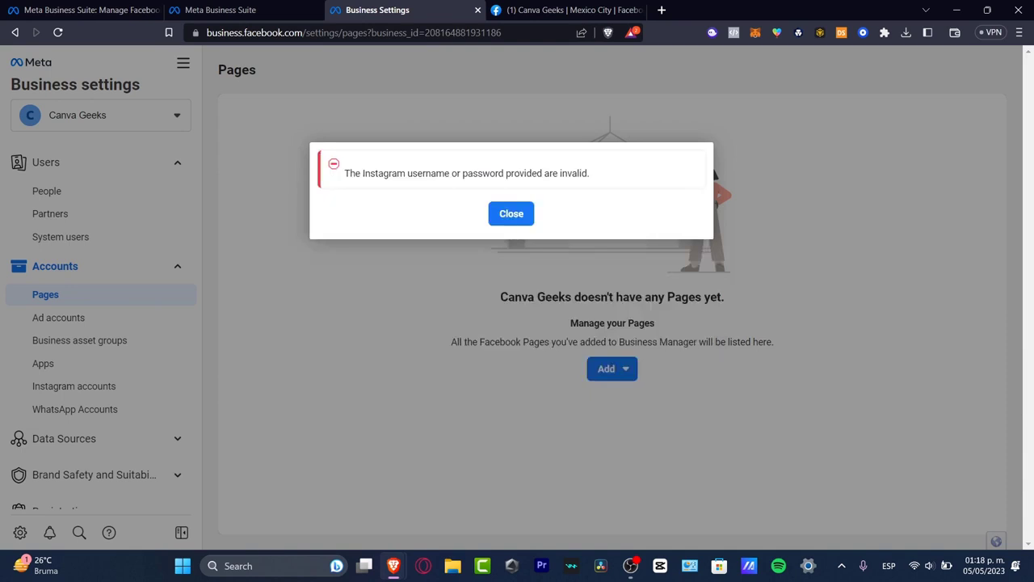
click(511, 214)
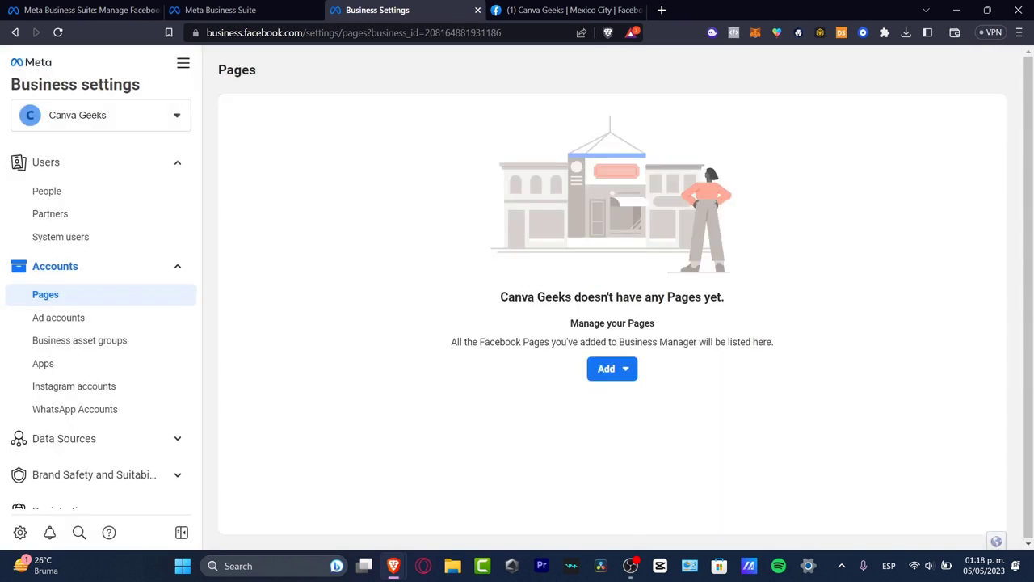
Check Ad accounts' Add options, cancel adding an ad account, then open Business asset groups
click(58, 317)
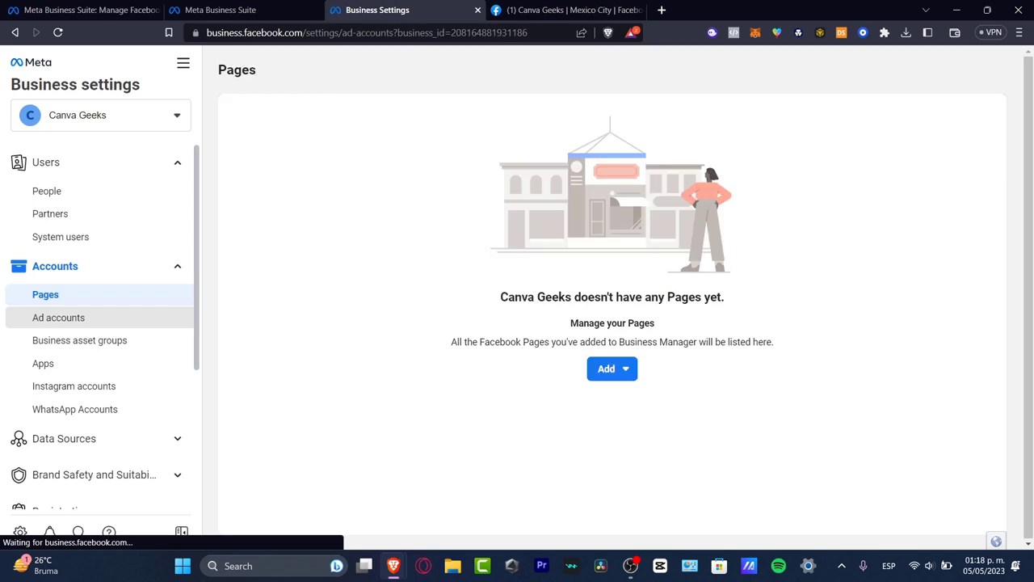
click(58, 317)
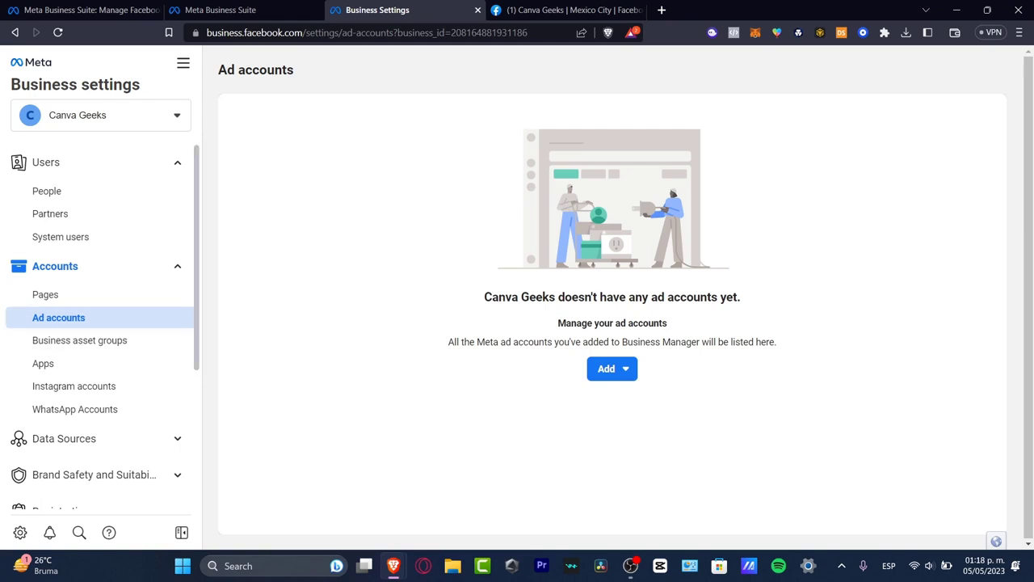
click(612, 369)
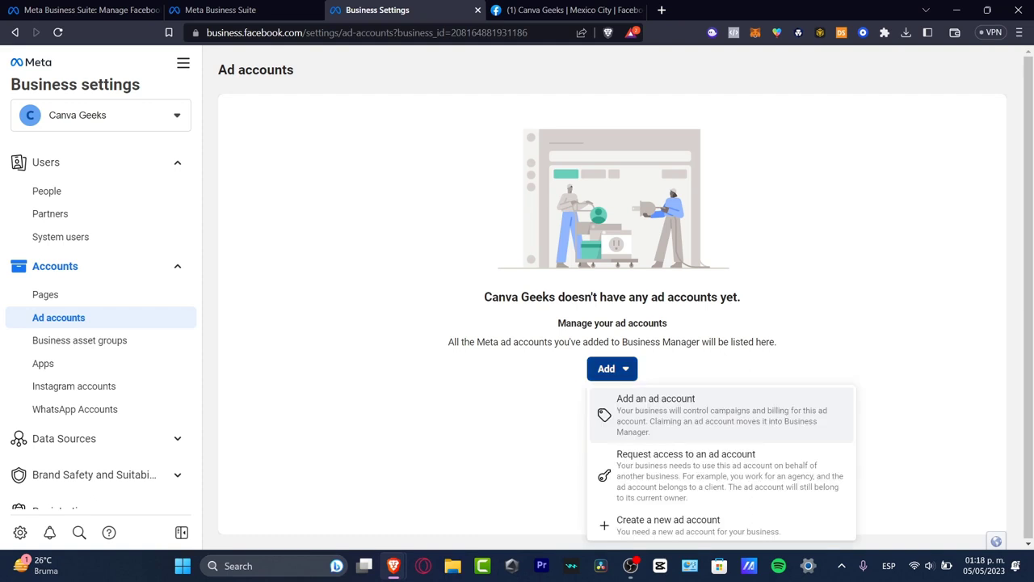
click(656, 398)
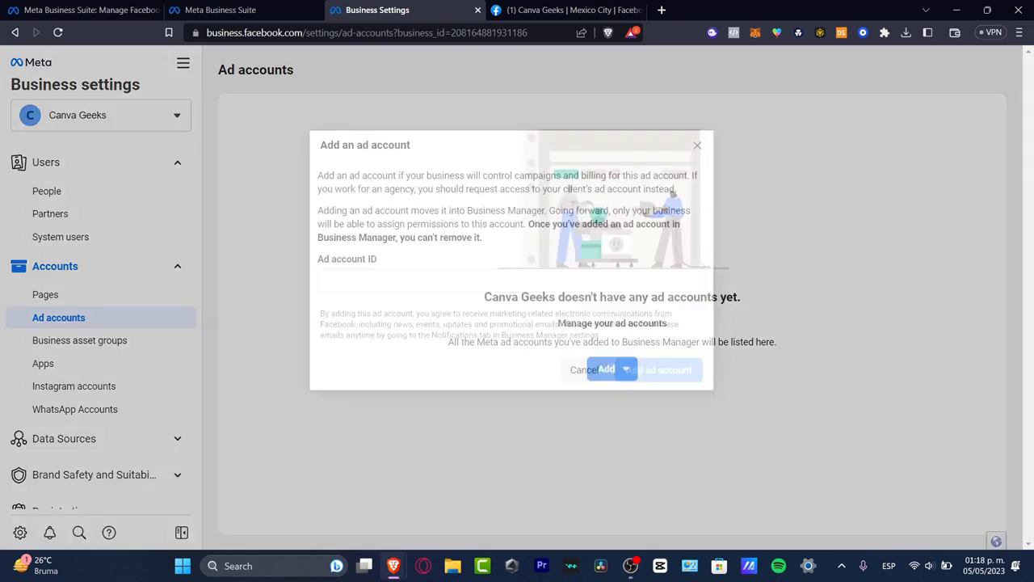
click(511, 280)
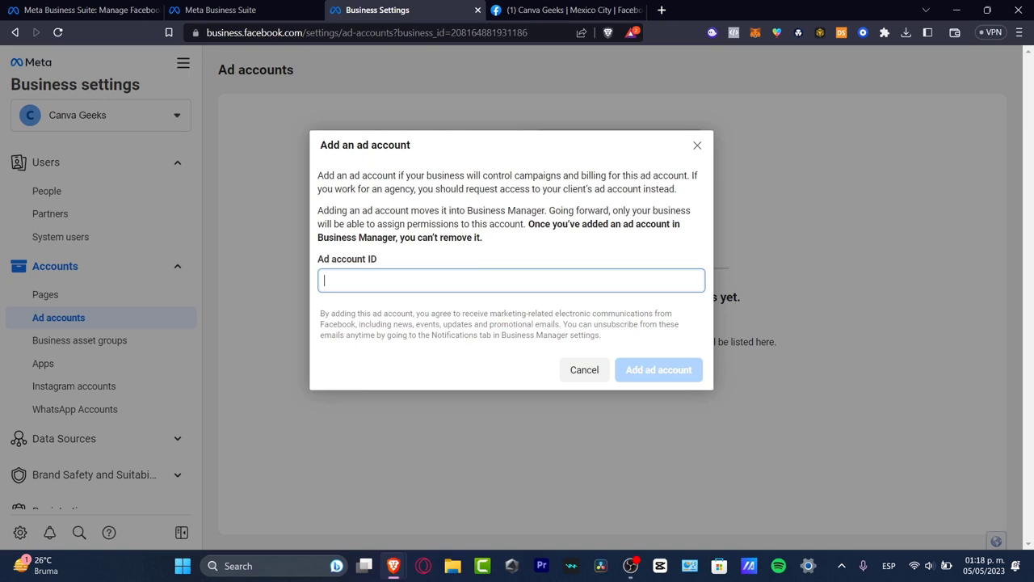
click(585, 369)
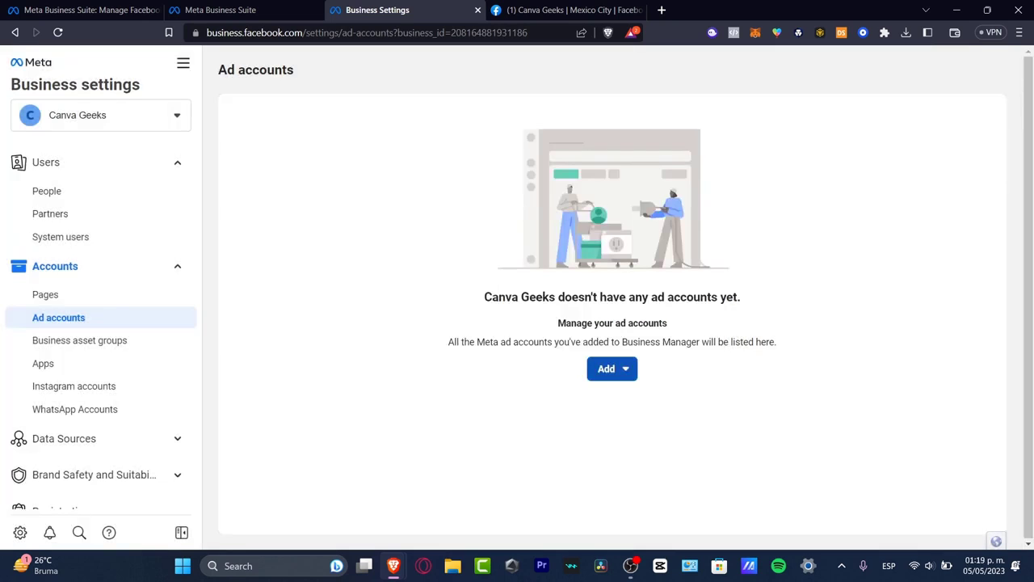
click(611, 369)
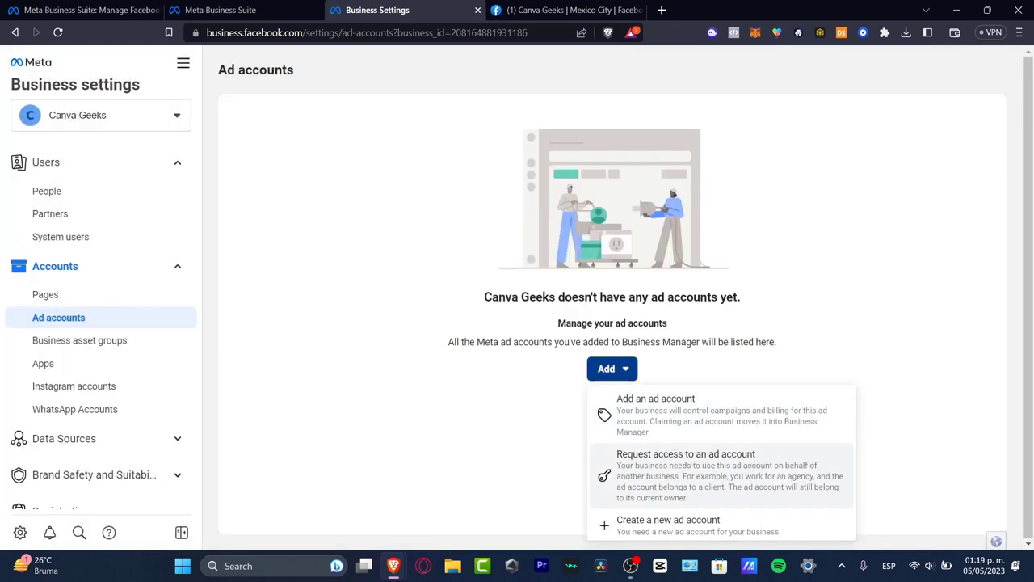
click(79, 340)
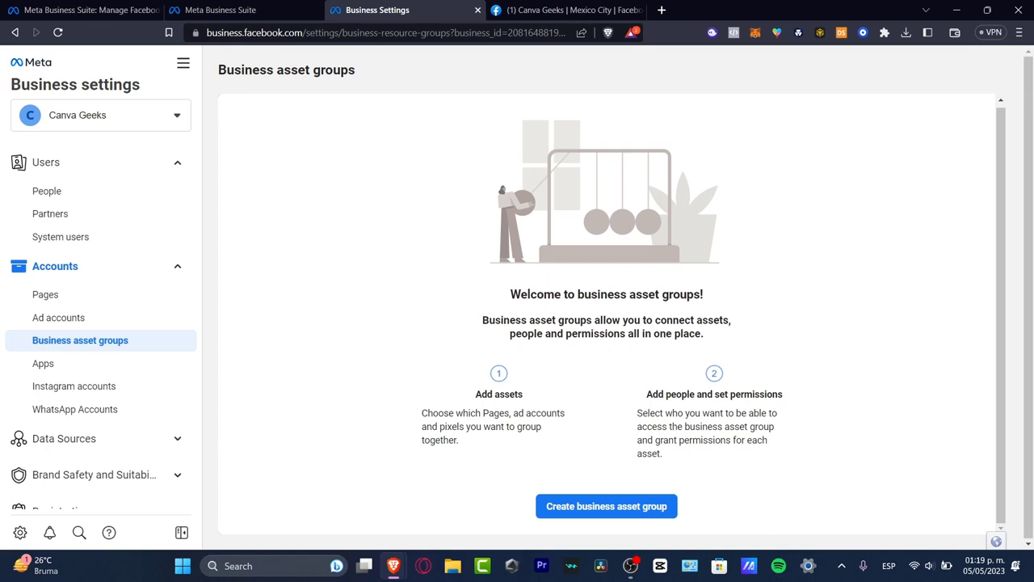
View the empty Apps list, then the empty Instagram accounts section
click(43, 363)
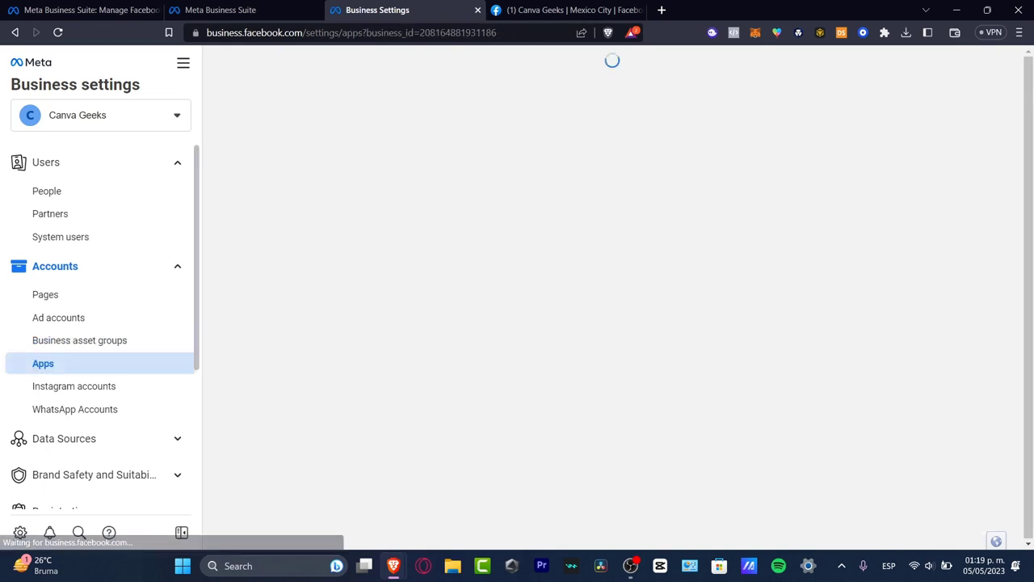
click(43, 363)
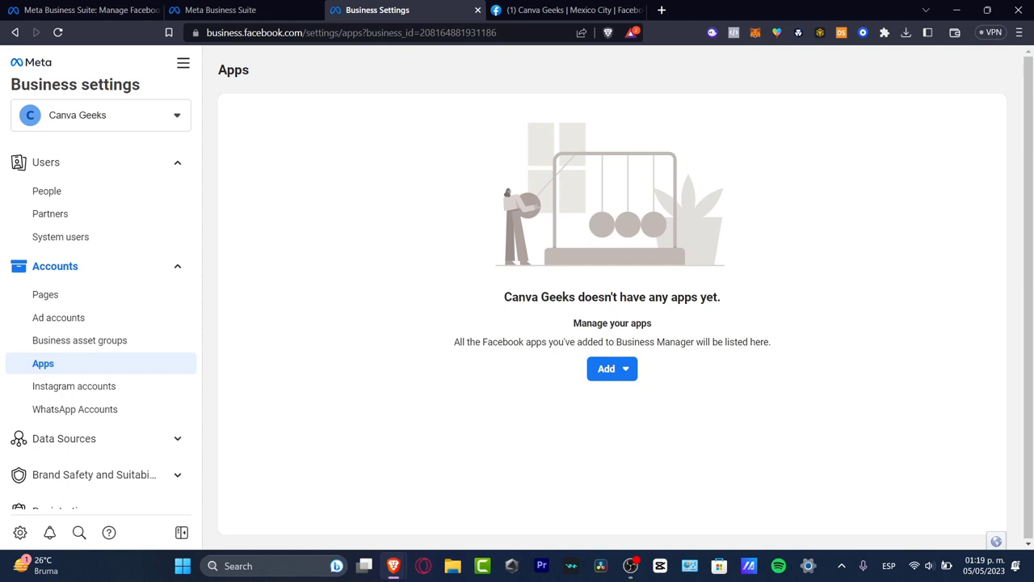
click(73, 385)
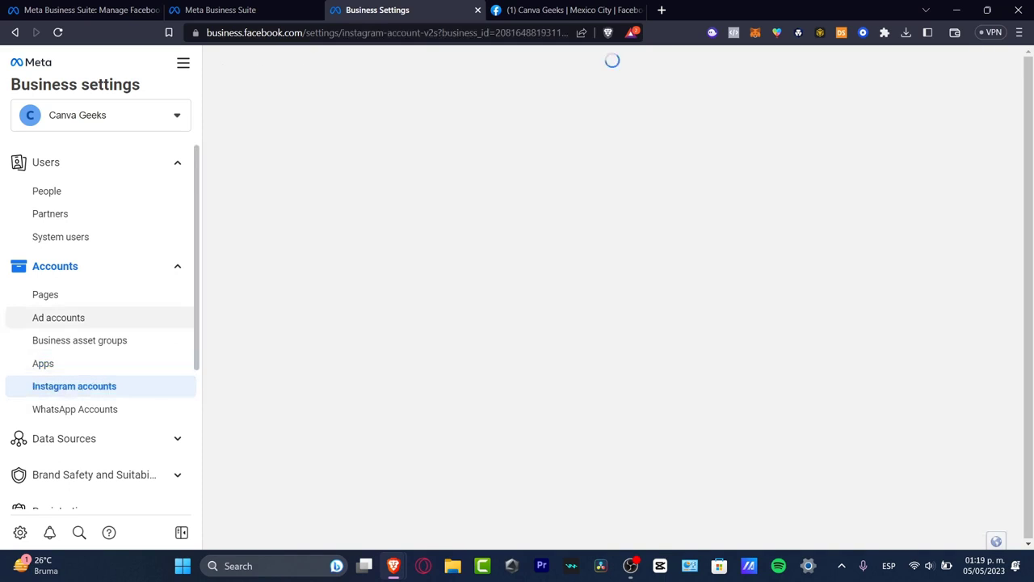
click(73, 385)
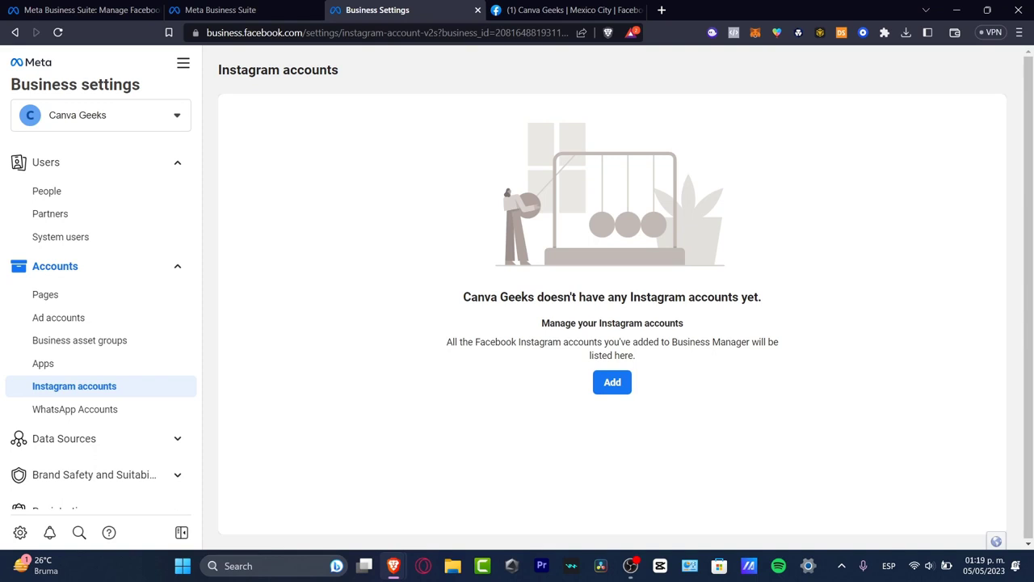
click(611, 382)
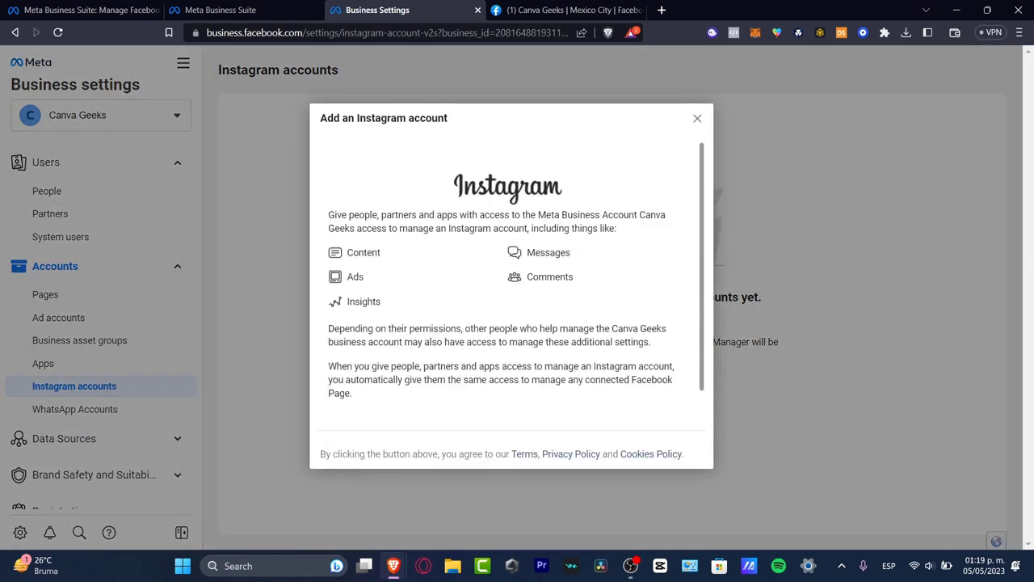
scroll(down, 3)
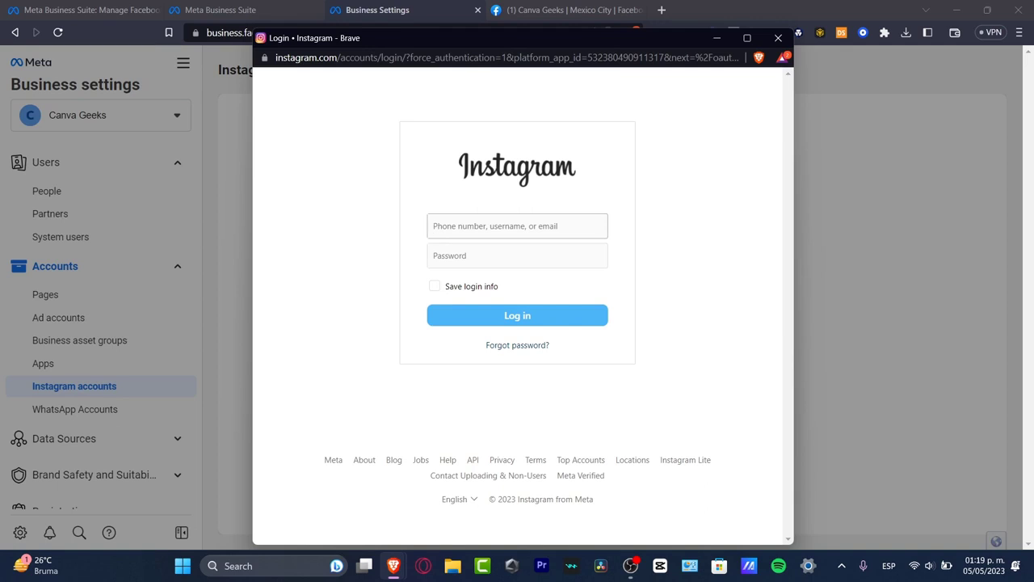
click(518, 225)
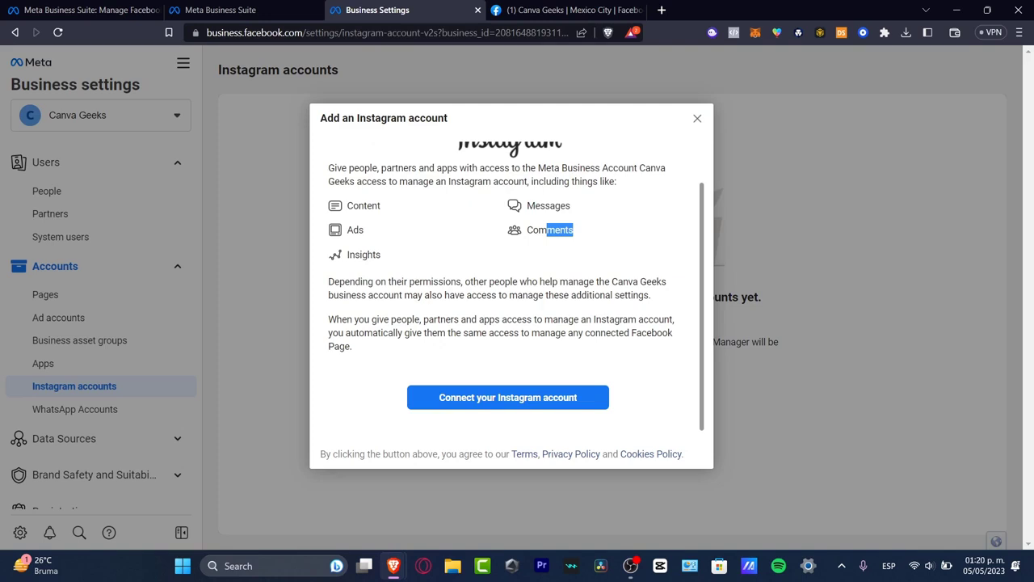
click(697, 118)
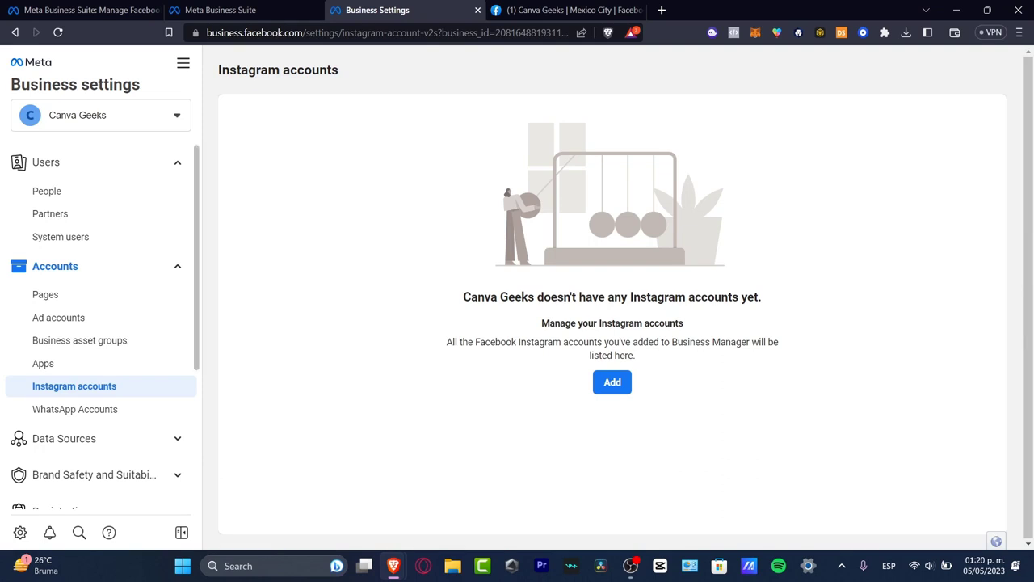
click(75, 409)
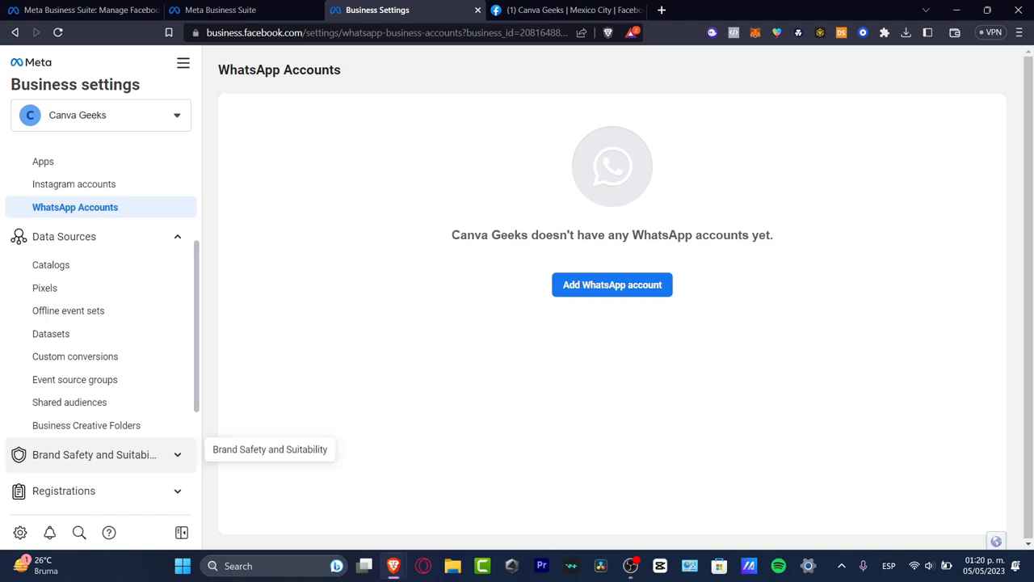
mouse_move(51, 334)
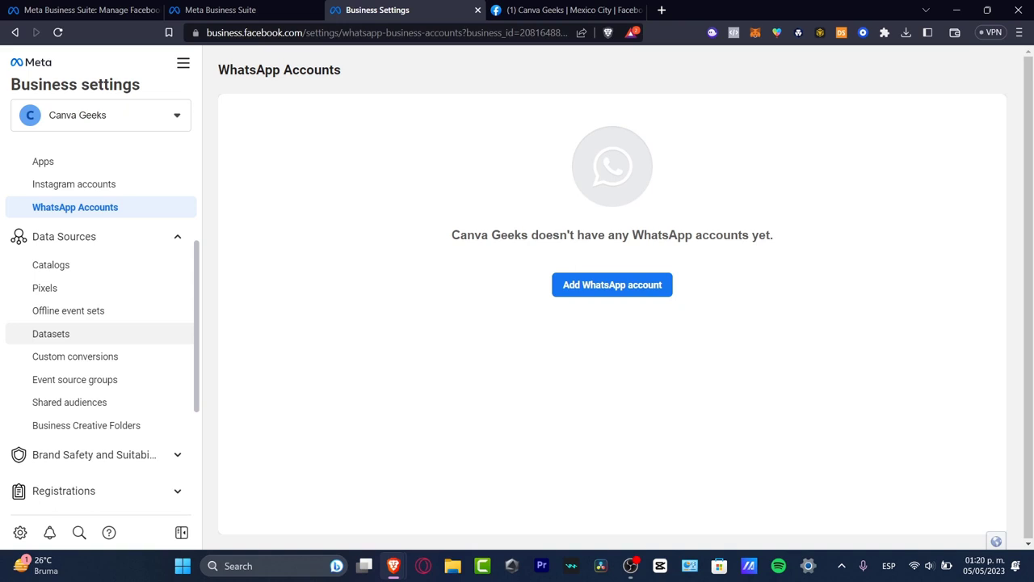
Check the empty Shared audiences and Pixels sections, then leave Business Settings for the suite home
click(70, 401)
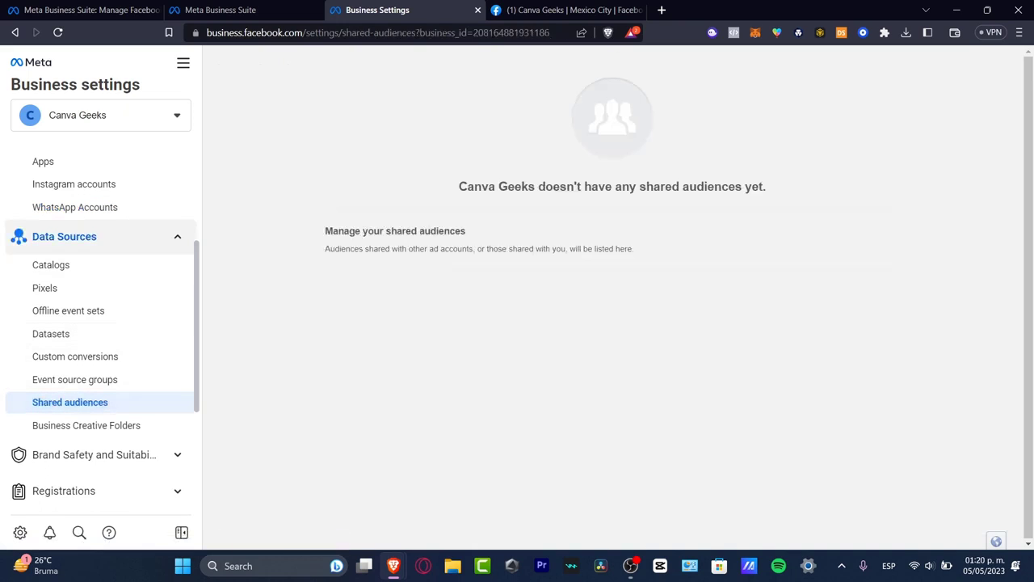
click(44, 288)
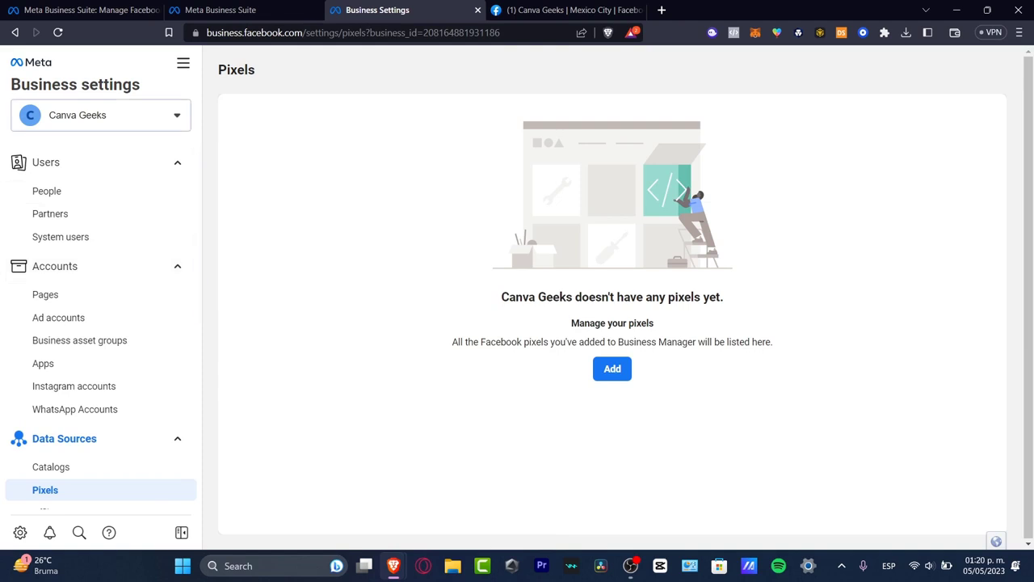
click(100, 115)
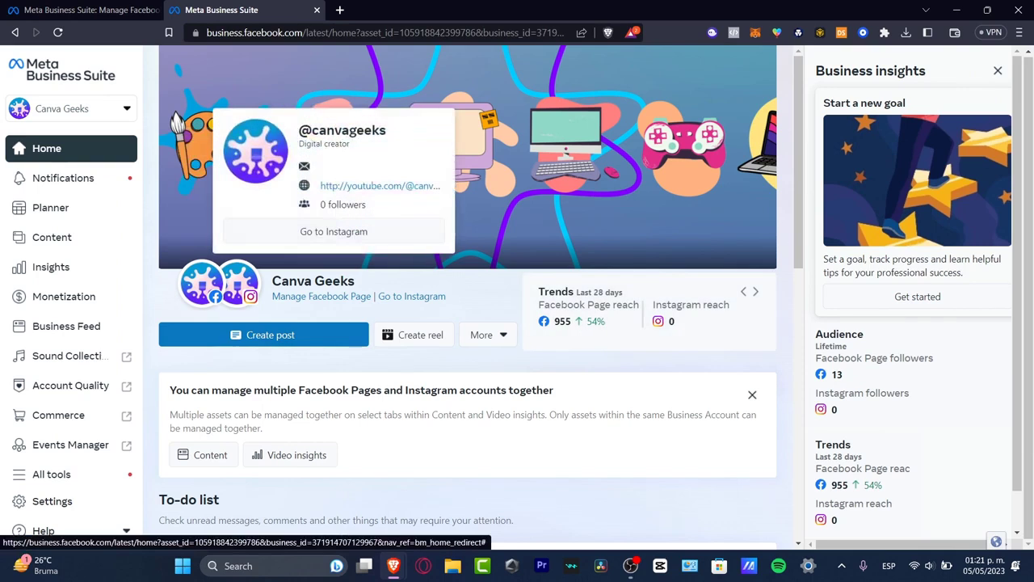
Flip through the summary card metrics, then launch Get started under Start a new goal
click(756, 291)
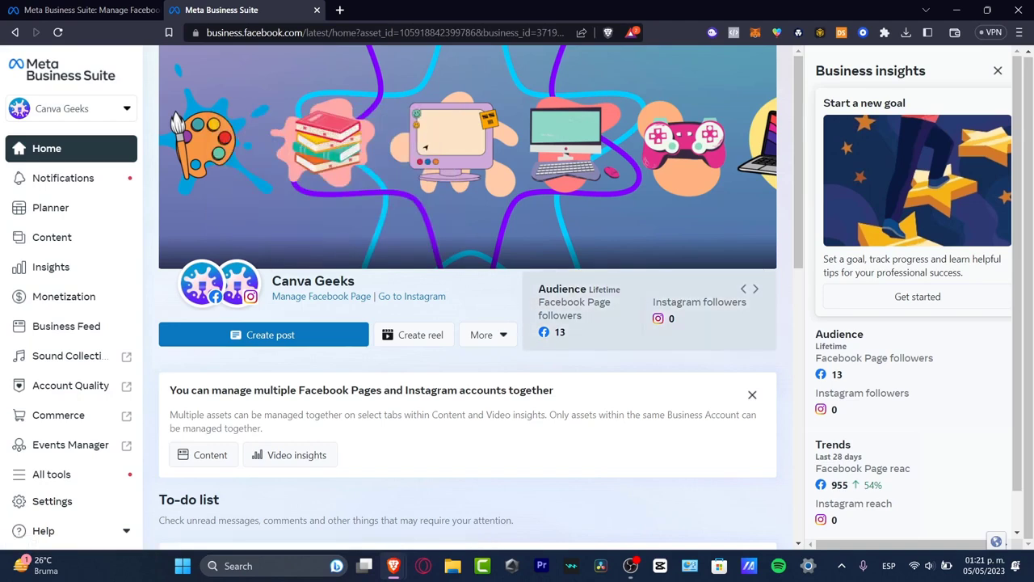
click(755, 288)
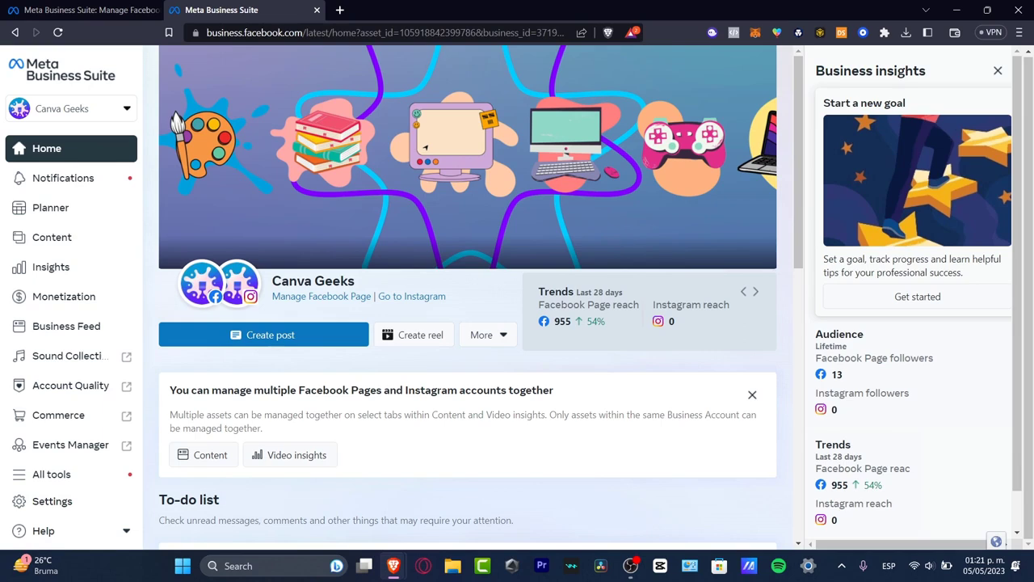
click(755, 289)
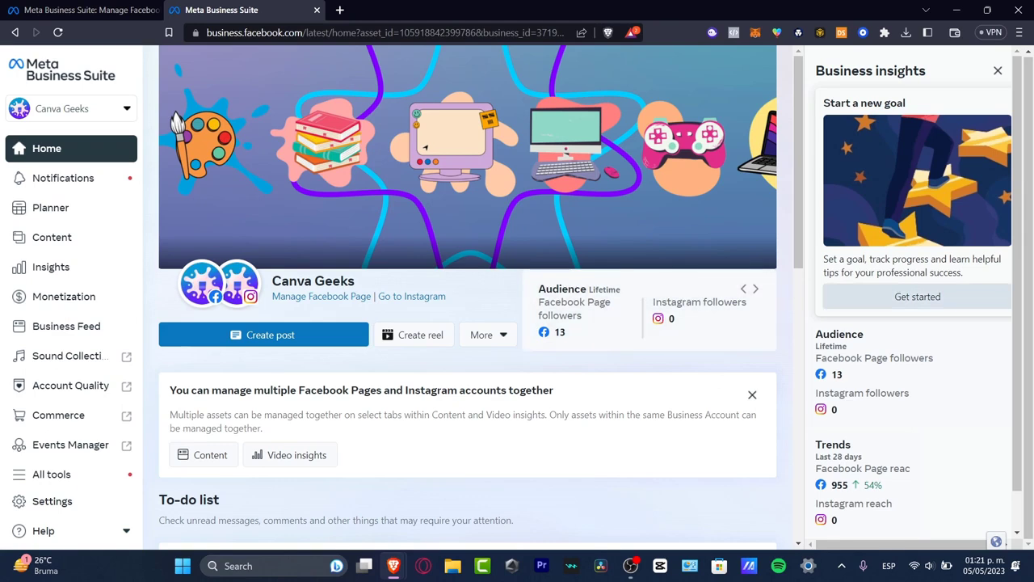
click(918, 296)
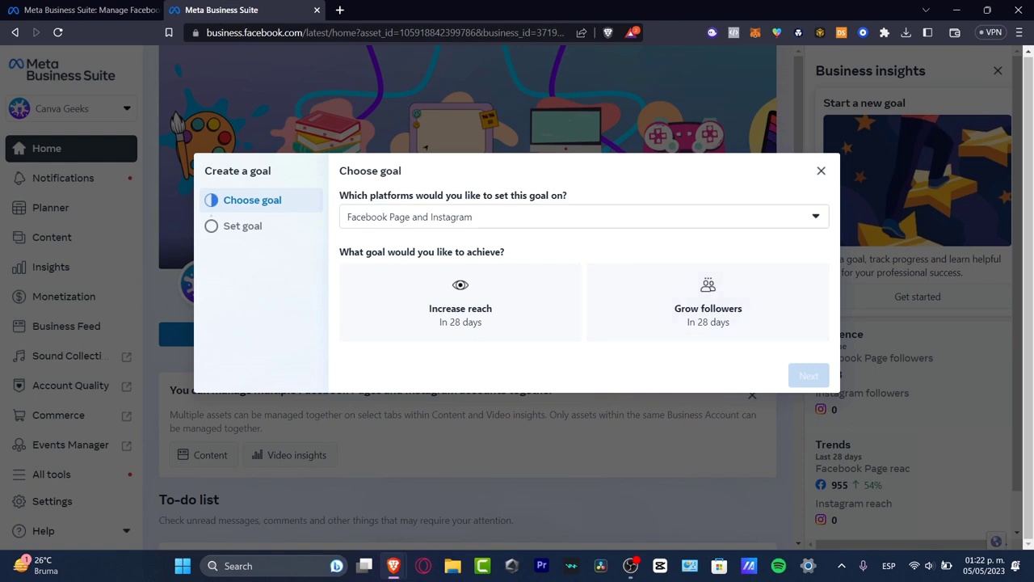
Create a Grow followers goal with a custom target of 20 Facebook Page likes
click(708, 303)
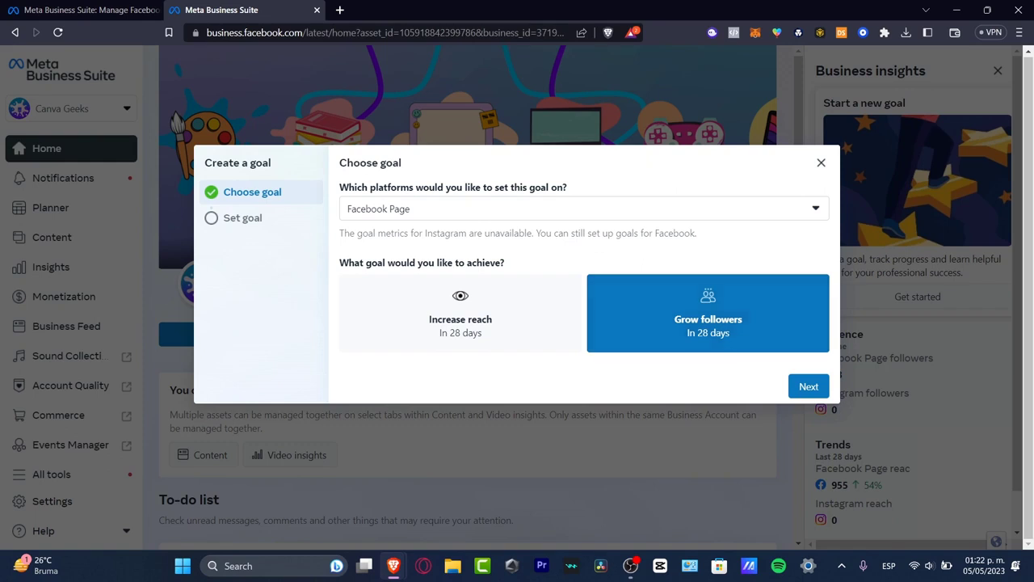
click(808, 386)
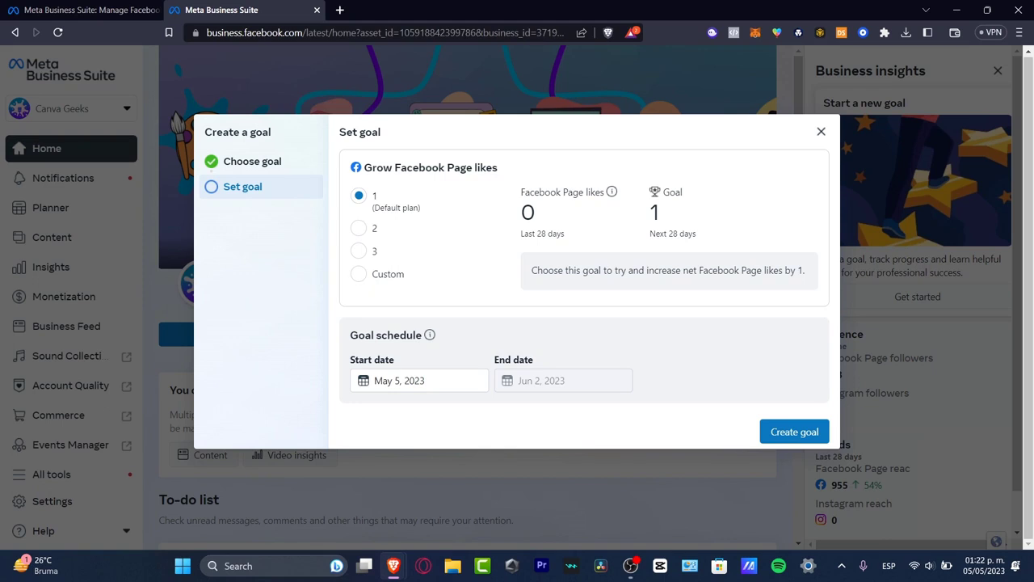
click(359, 273)
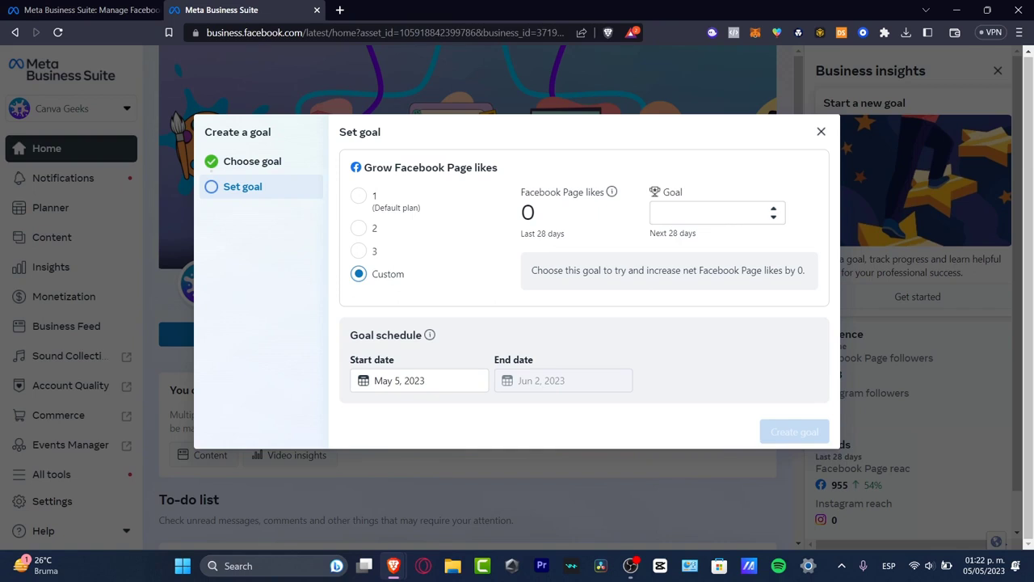
click(711, 212)
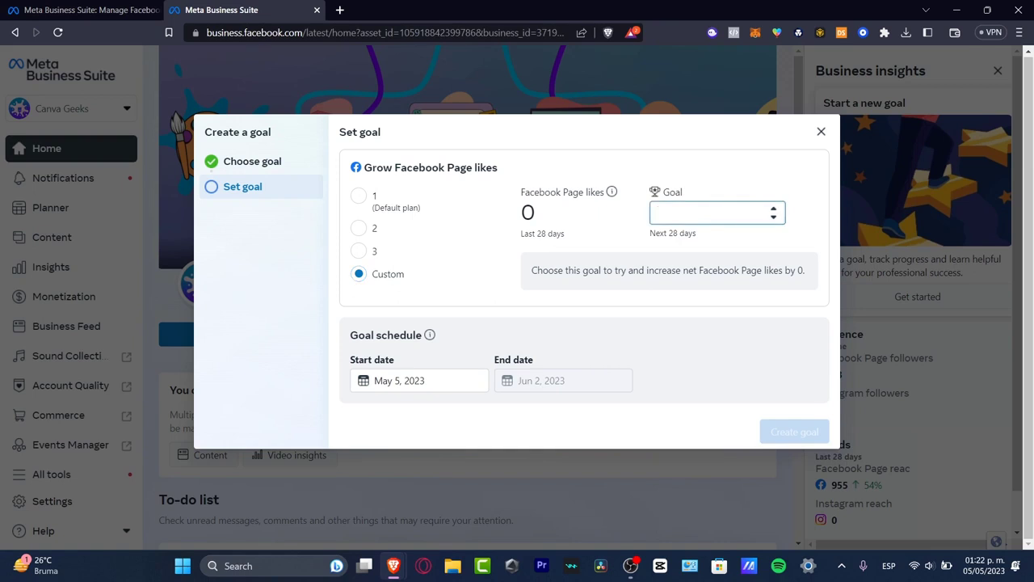
text(2)
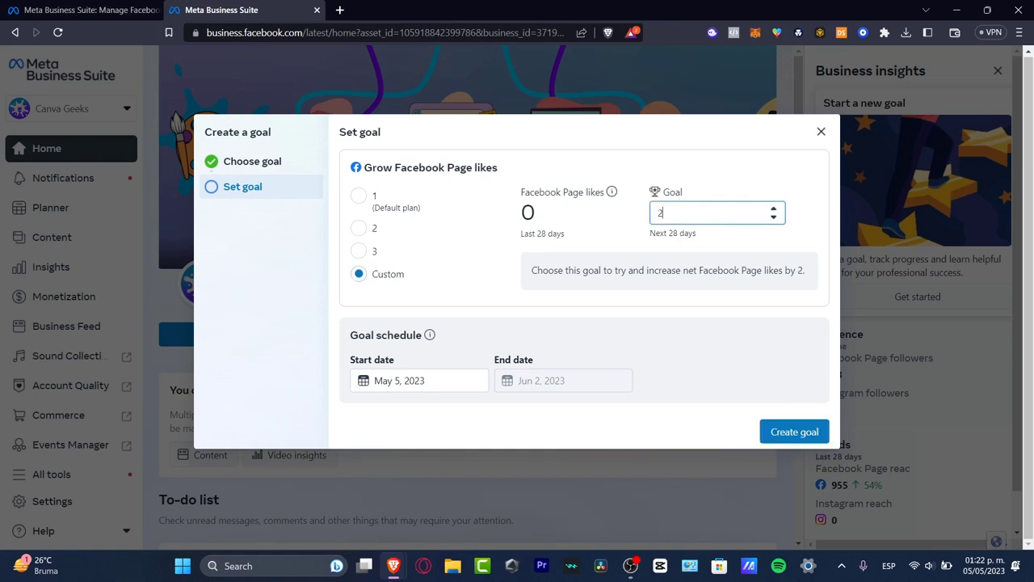
text(0)
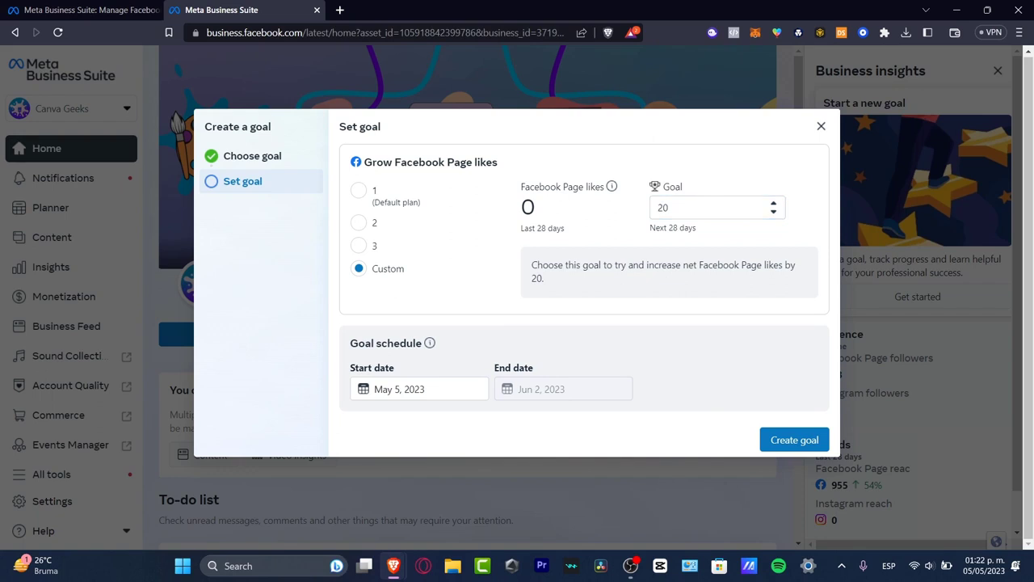
click(419, 388)
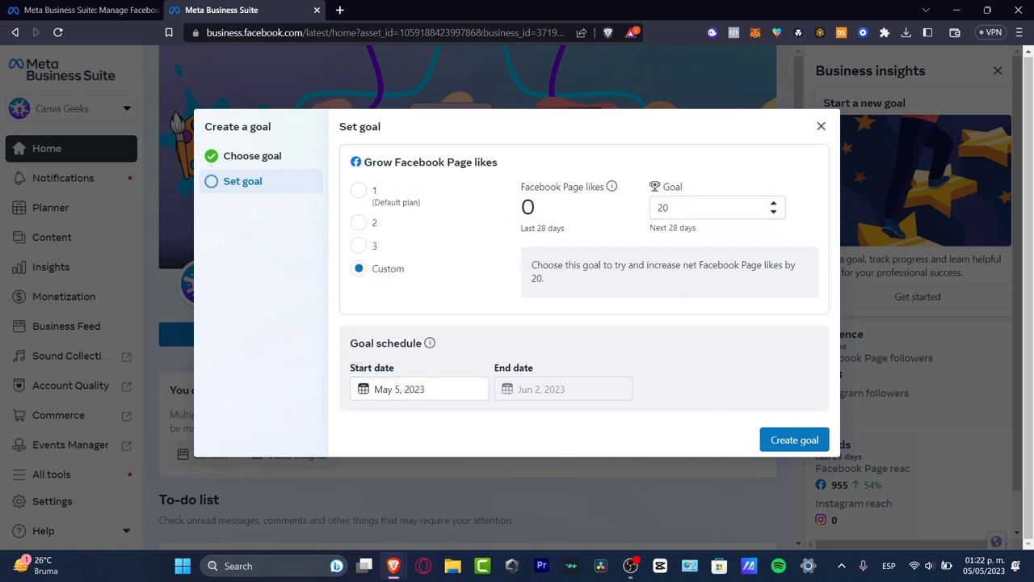
click(821, 126)
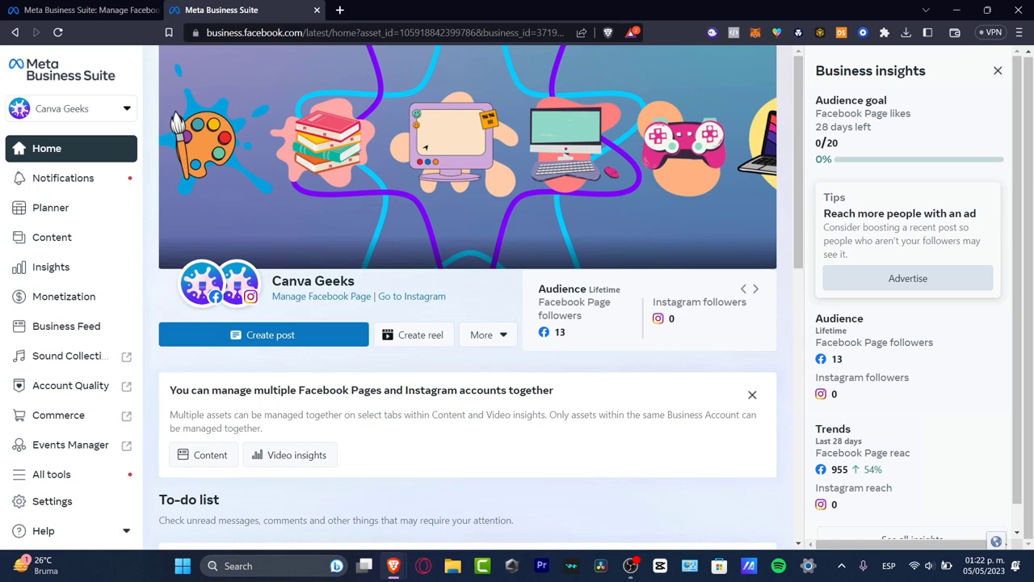
Browse the insights summary, then switch to the Planner showing the May 2023 week calendar
click(755, 289)
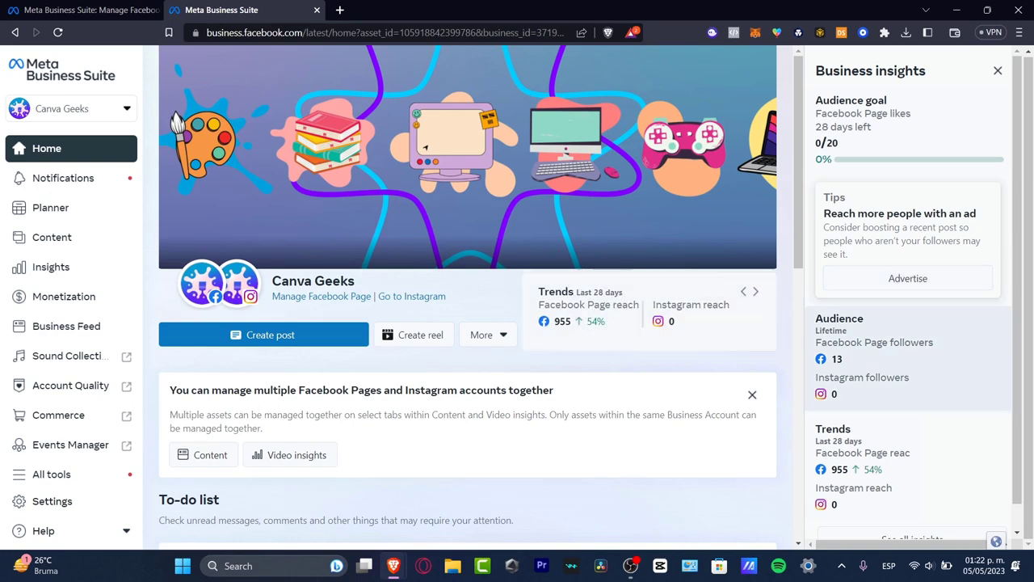
scroll(down, 3)
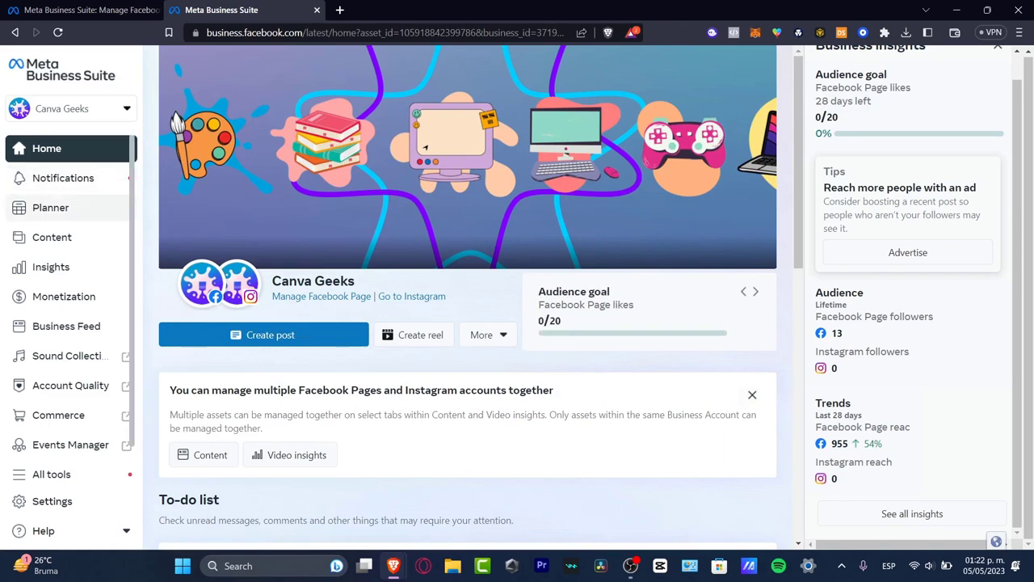
click(50, 208)
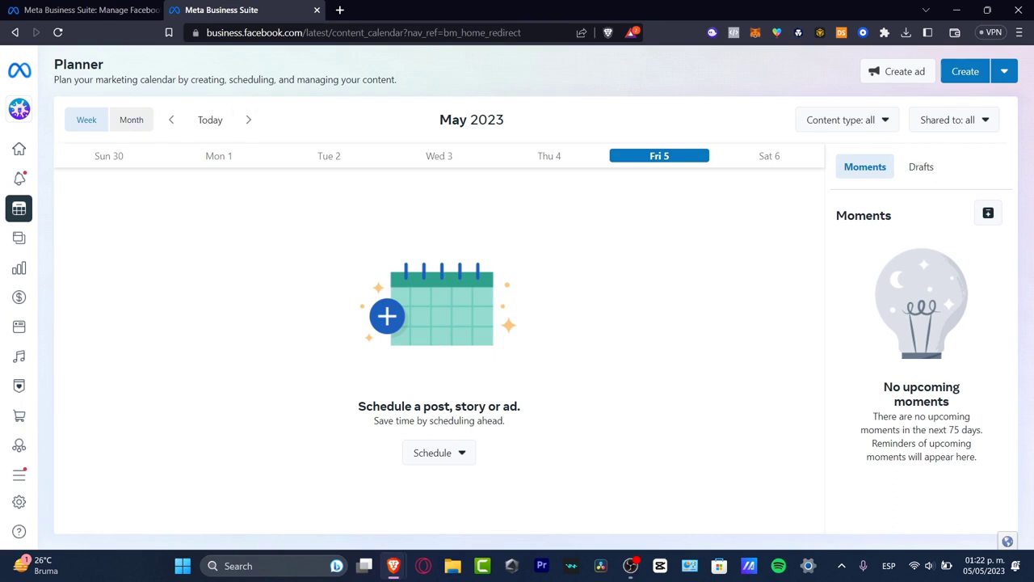
View the planner by month, glance at April 2023, return to May, and choose Create reel
click(131, 119)
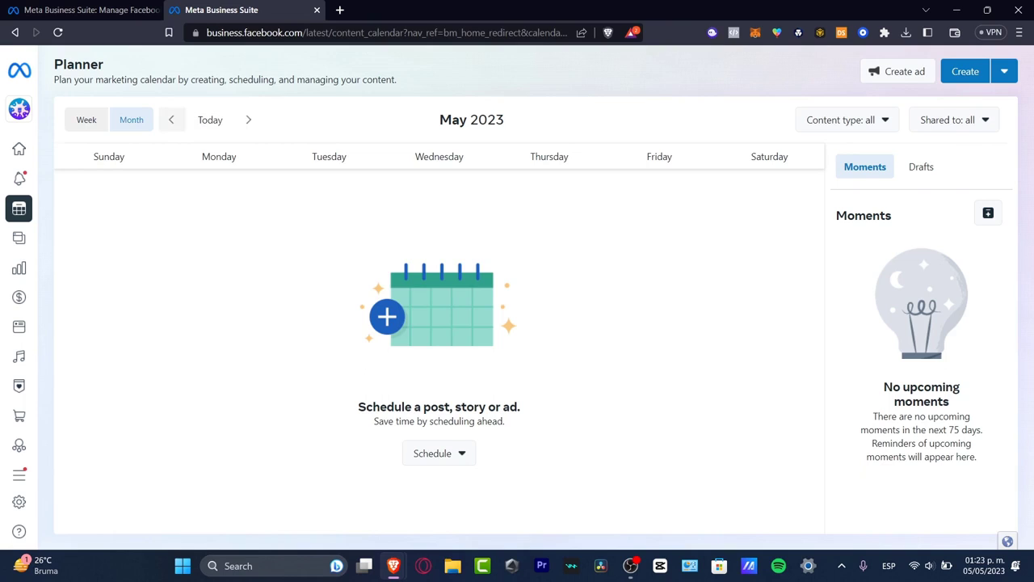
click(171, 120)
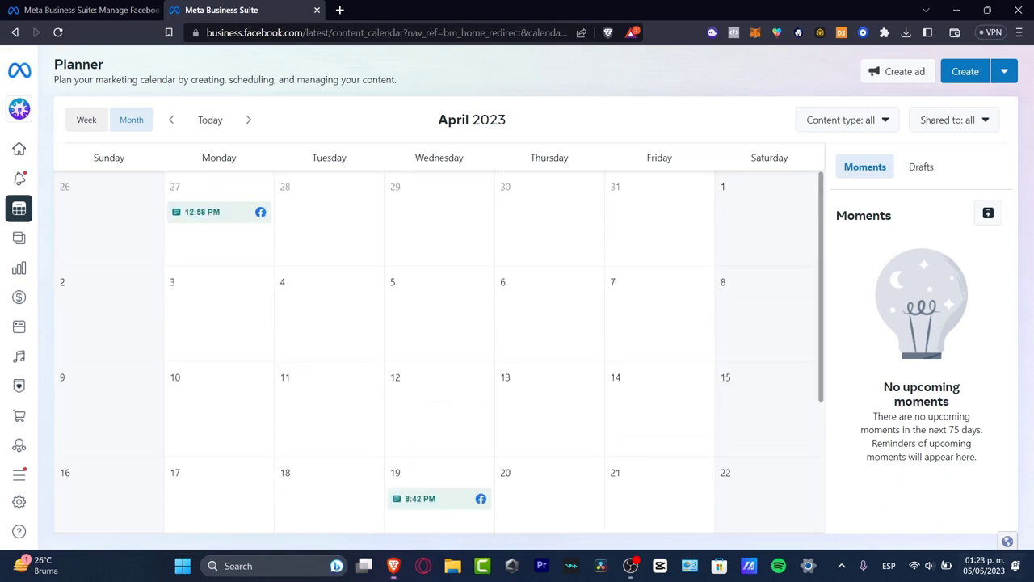
click(248, 120)
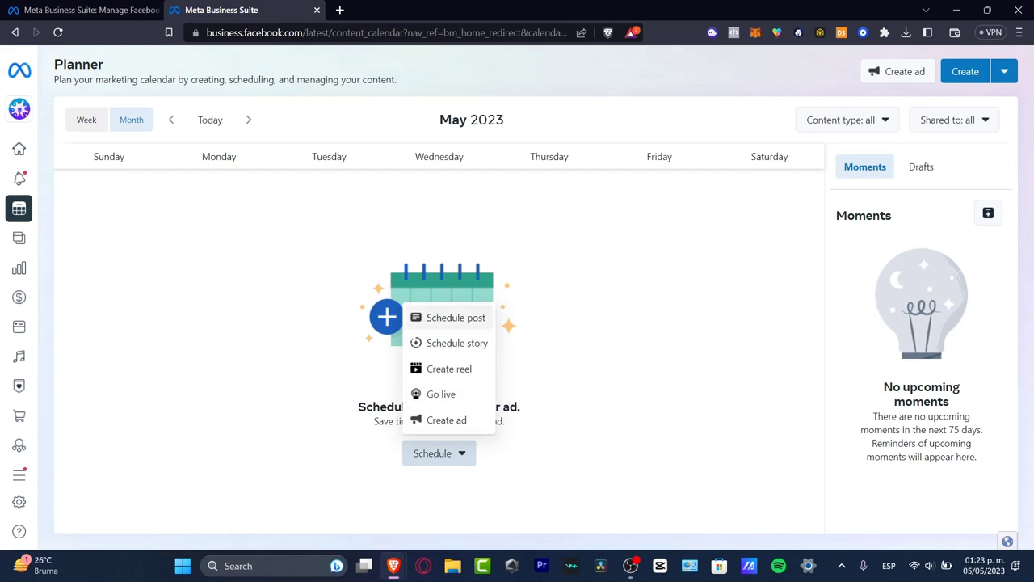
click(449, 369)
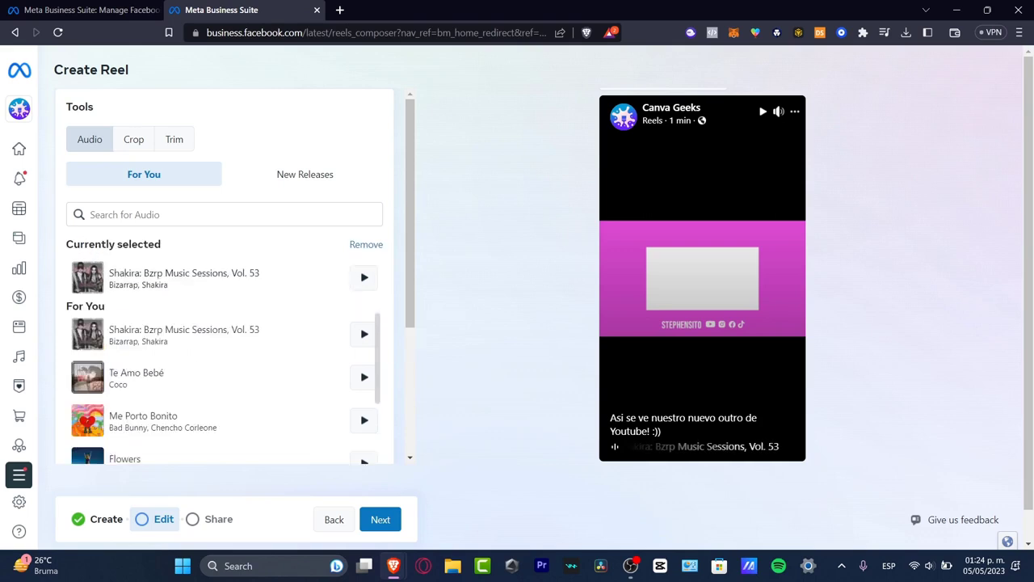
Schedule the reel under Share for May 5, 2023 at 04:44 PM
click(380, 519)
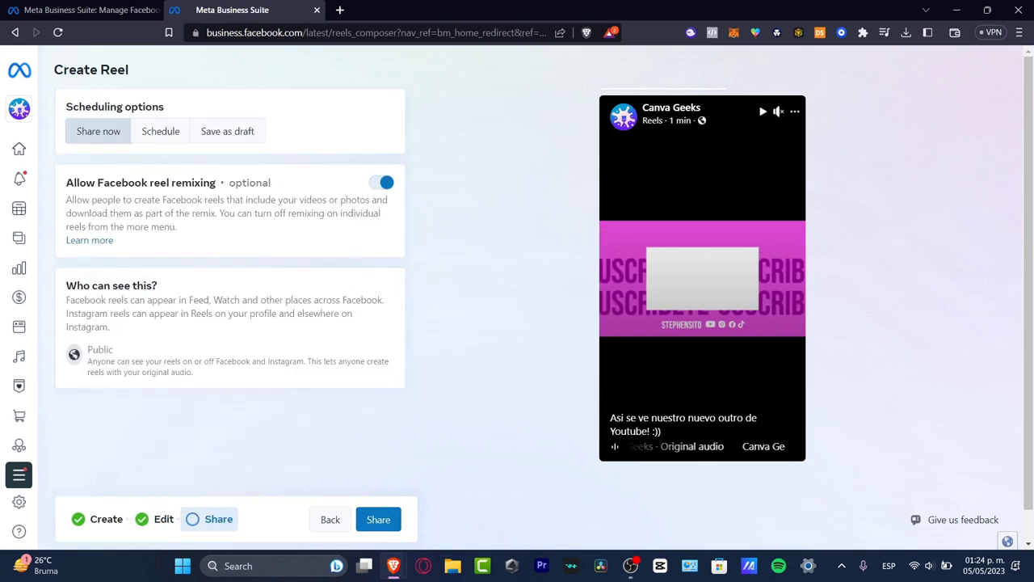
click(160, 131)
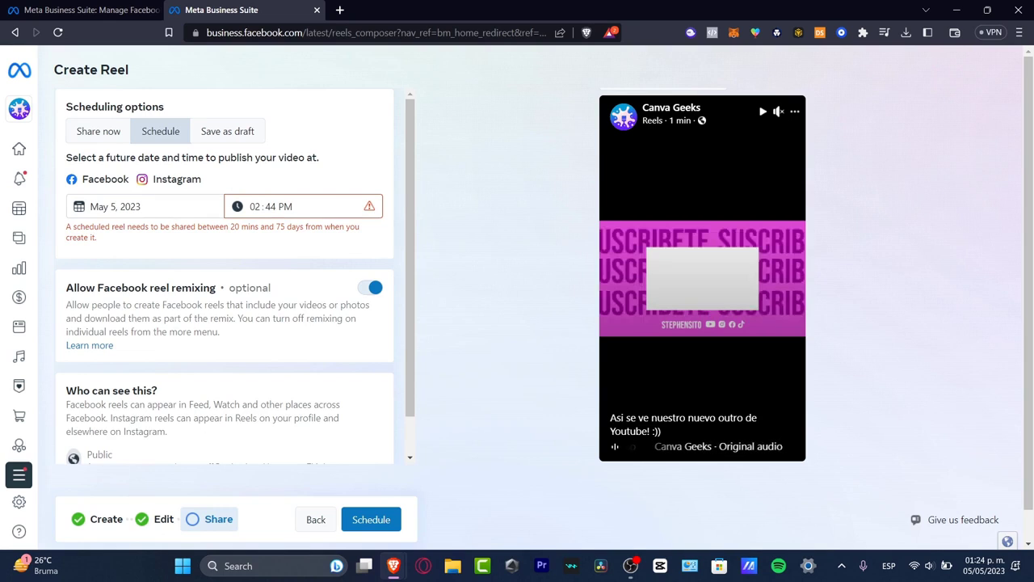
click(256, 206)
text(4)
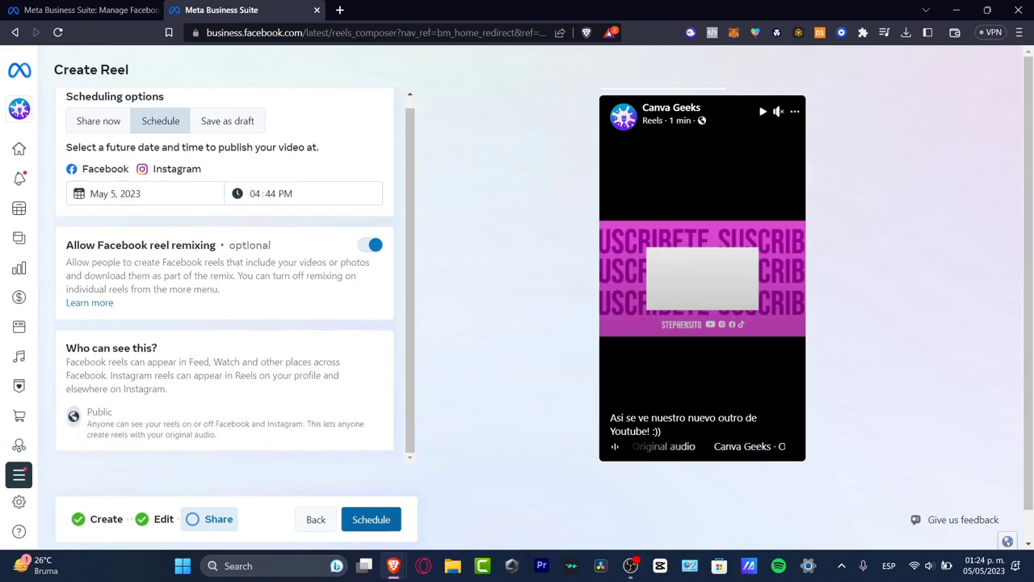
click(371, 519)
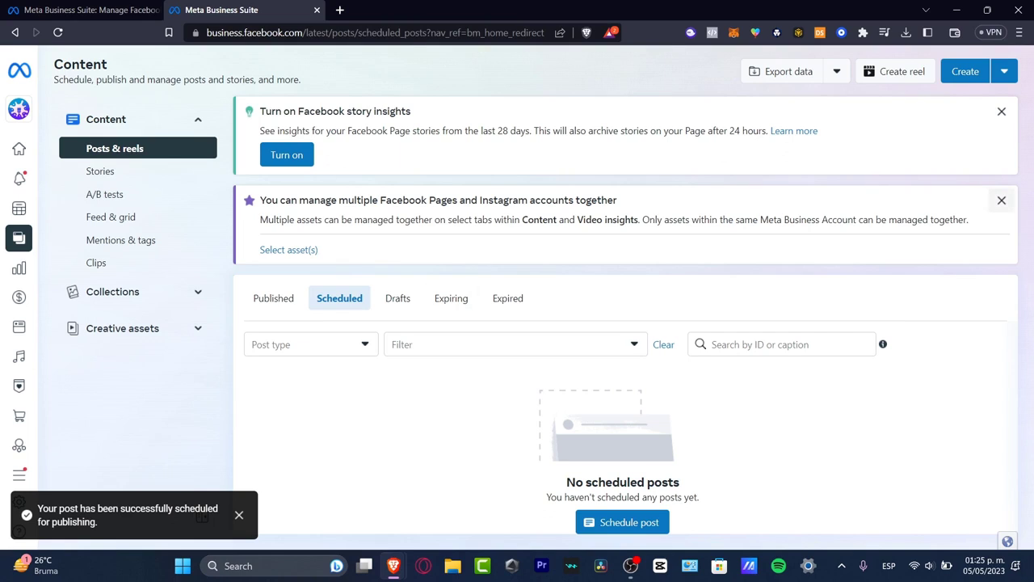
Dismiss the scheduling success toast and the 'manage multiple Facebook Pages' banner
click(239, 515)
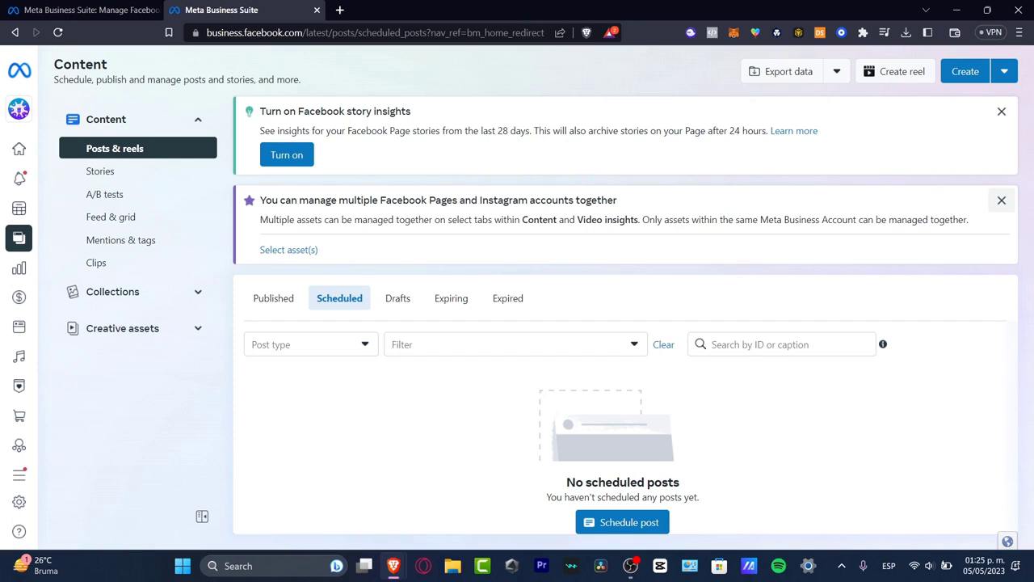
click(1002, 199)
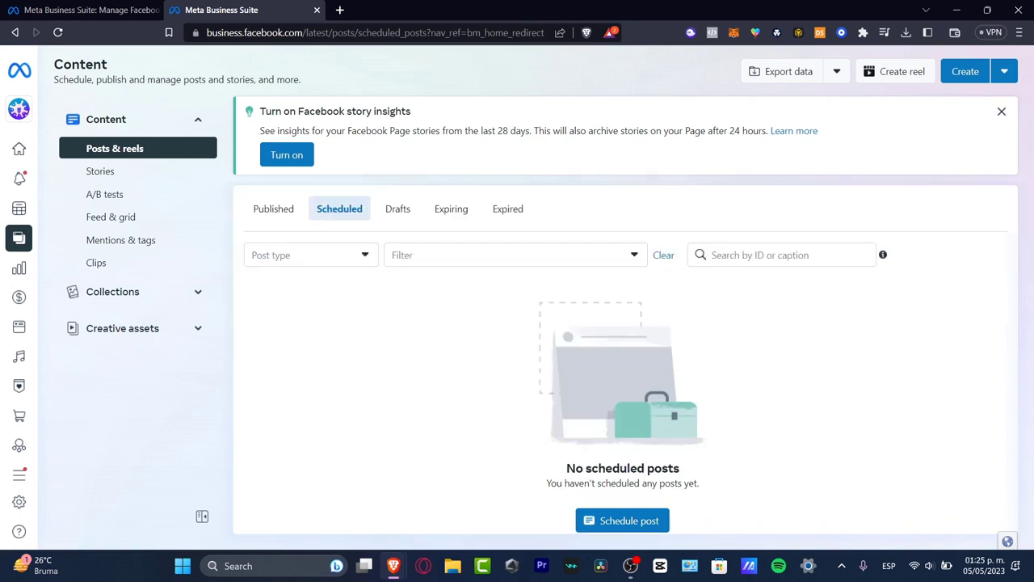